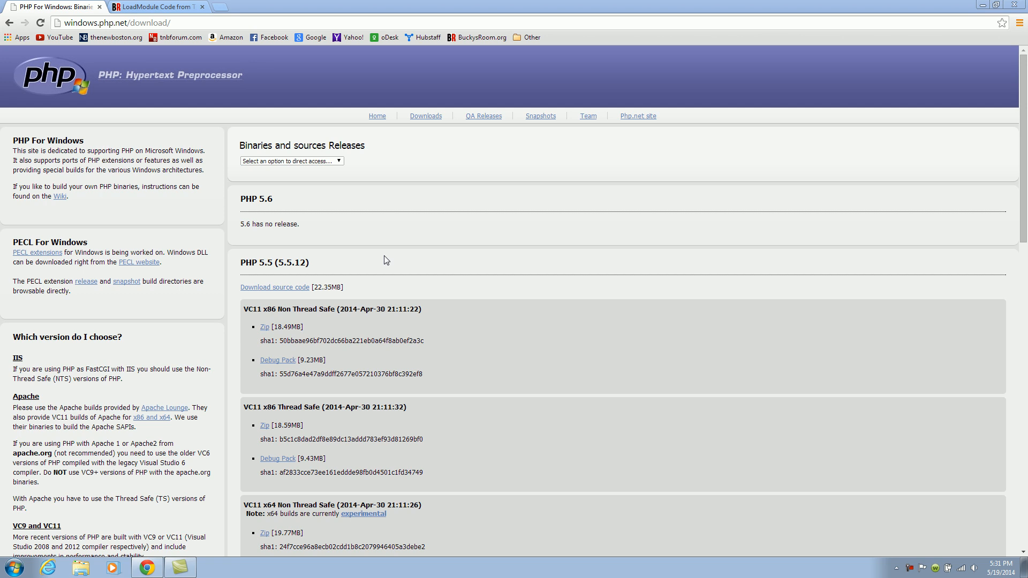
mouse_move(379, 275)
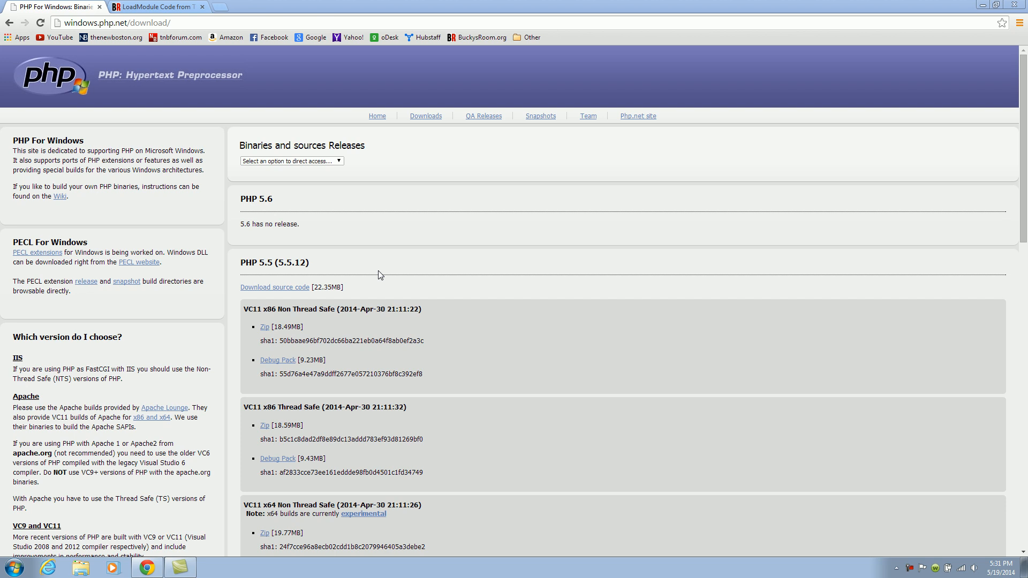
mouse_move(378, 276)
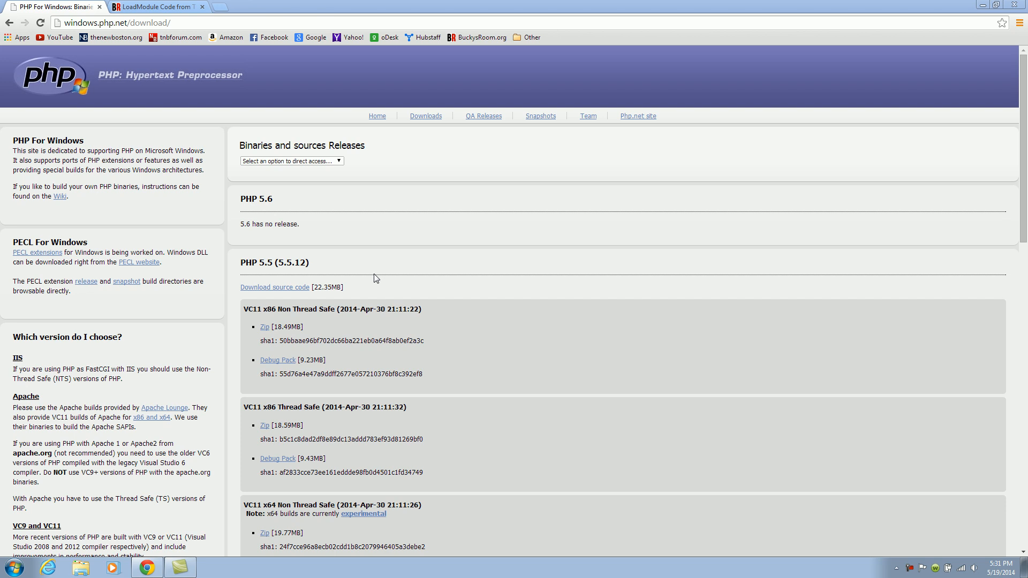
mouse_move(381, 290)
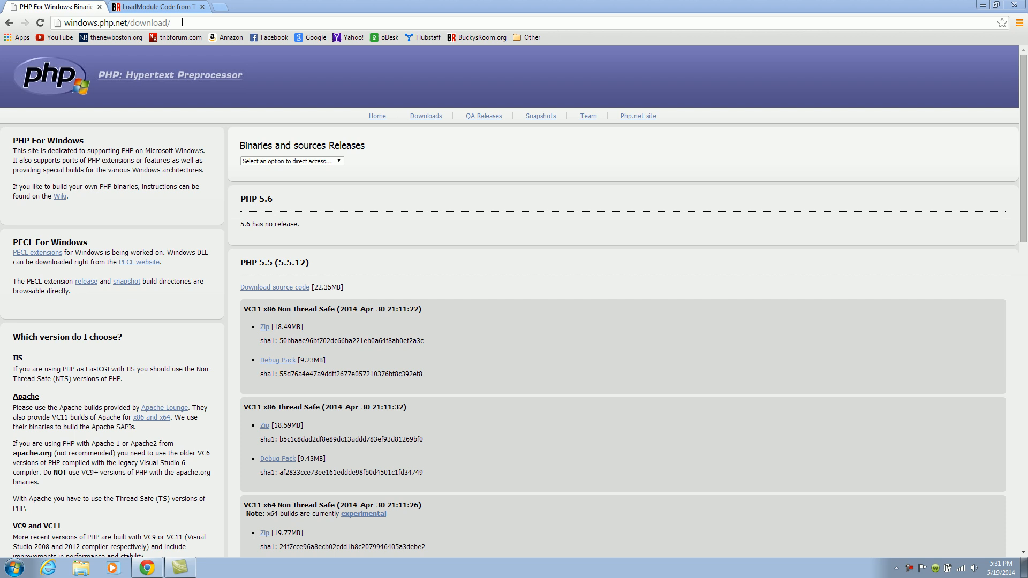
Step: Leave the forum post in Chrome aside and show the Downloads folder with the PHP and Apache archives
click(118, 22)
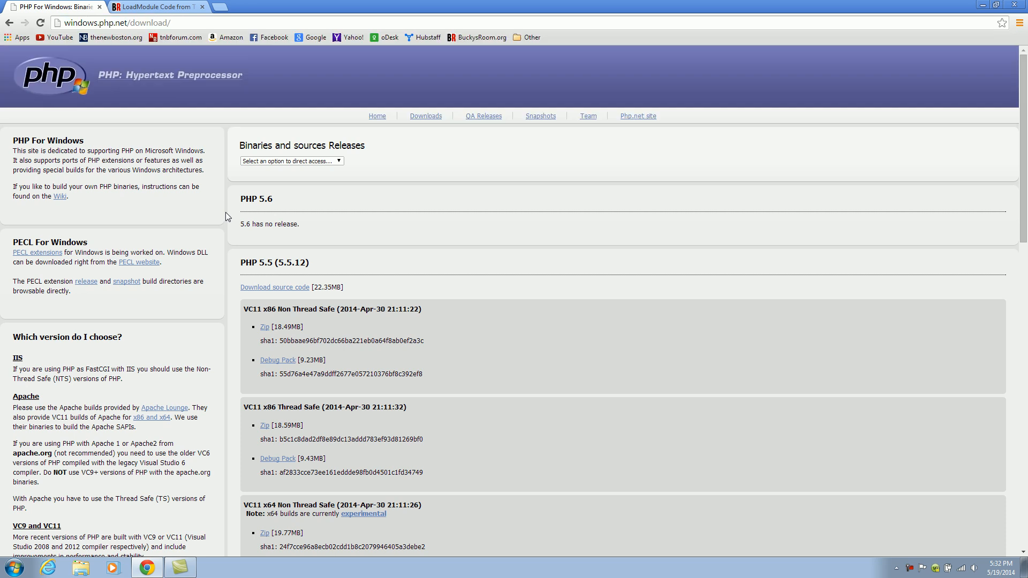
mouse_move(198, 227)
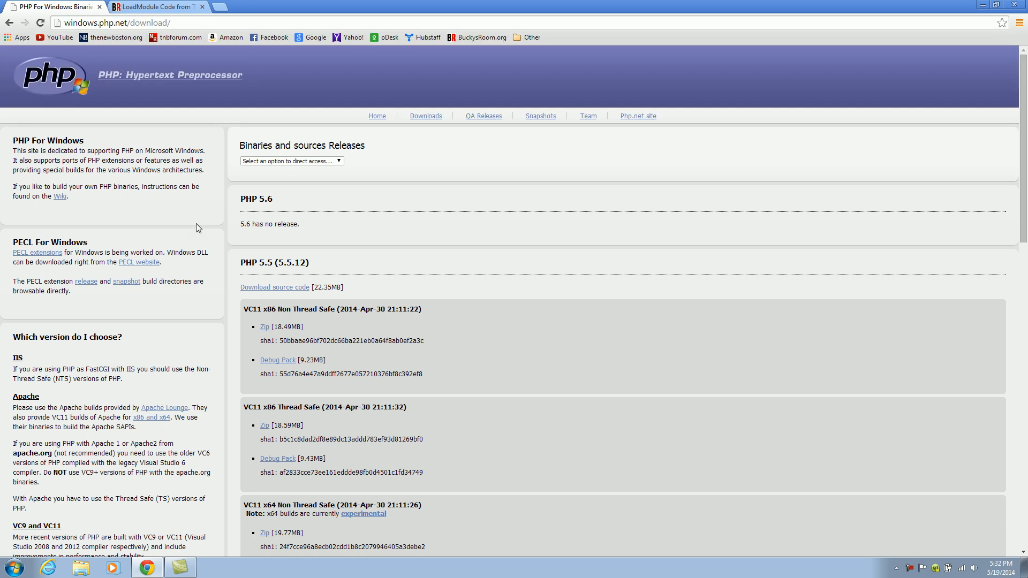
mouse_move(321, 269)
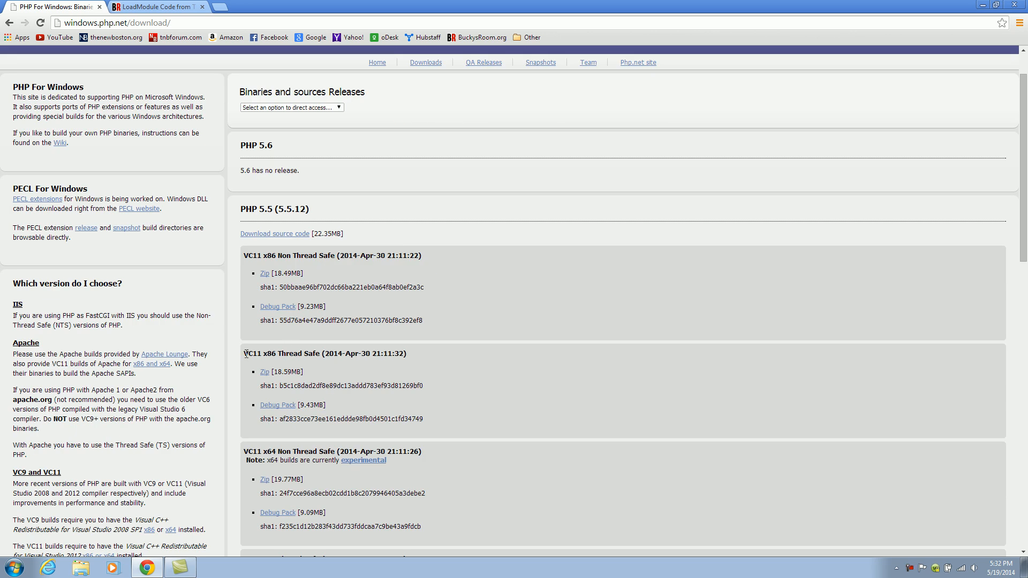
mouse_move(407, 359)
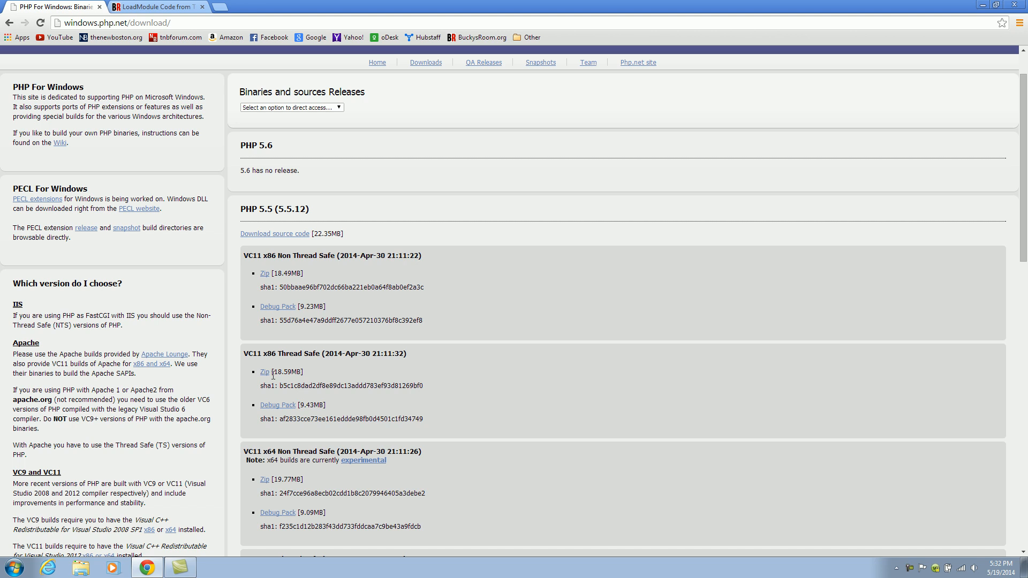
click(157, 7)
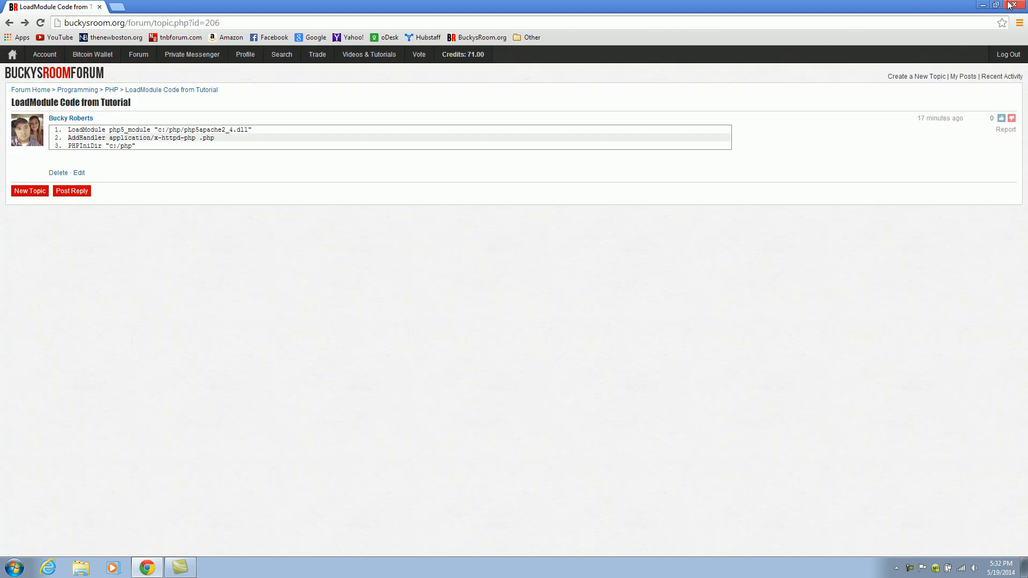
click(11, 567)
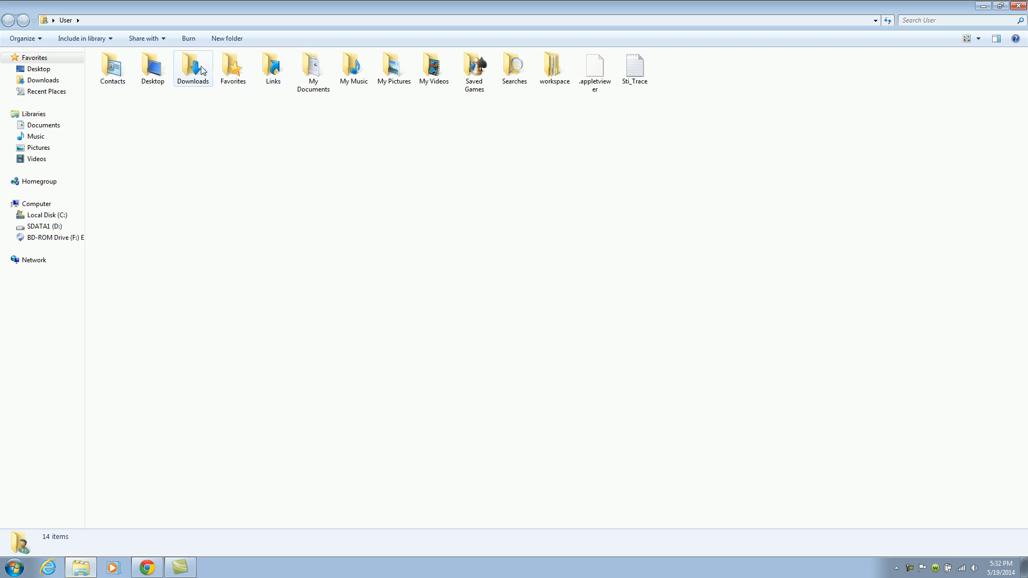
double_click(192, 65)
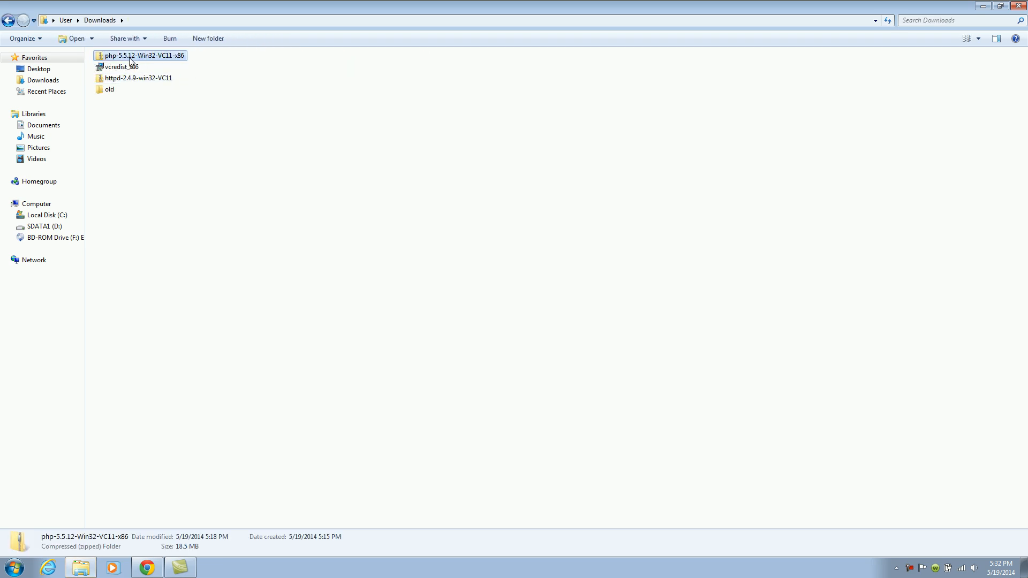
mouse_move(124, 59)
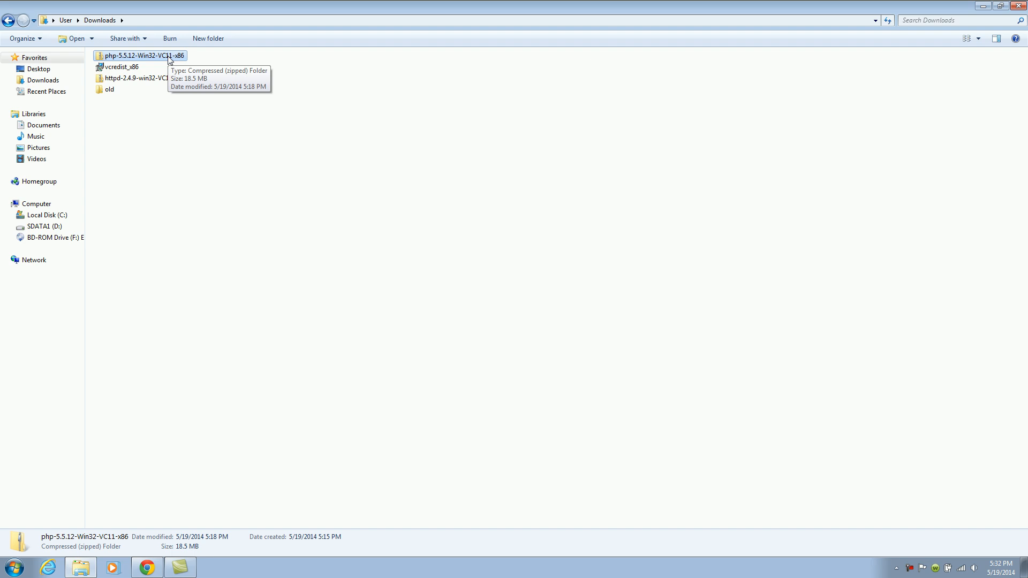
Step: Extract the php-5.5.12-Win32-VC11-x86 zip into C:\php via Extract All
right_click(139, 56)
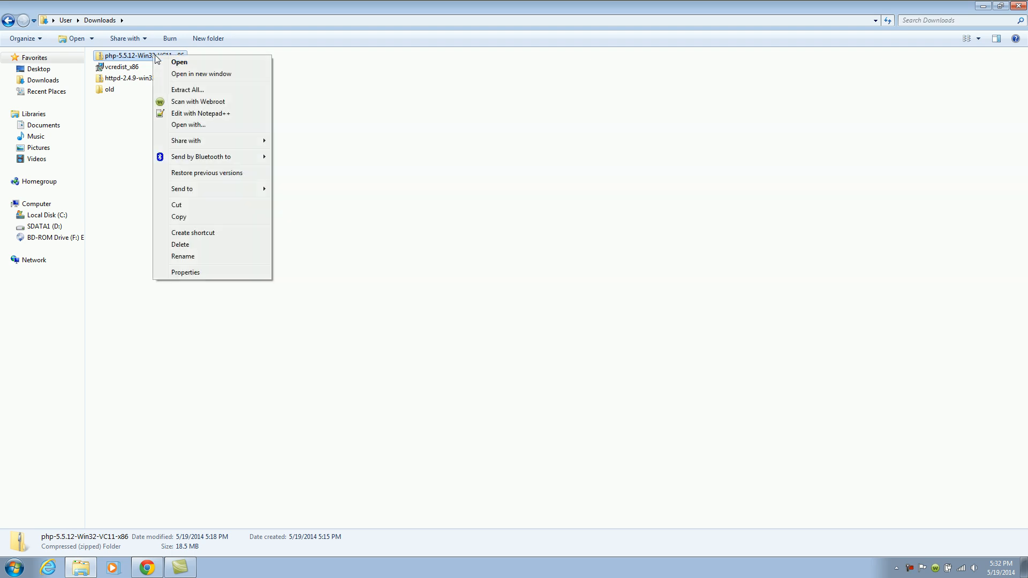
mouse_move(189, 90)
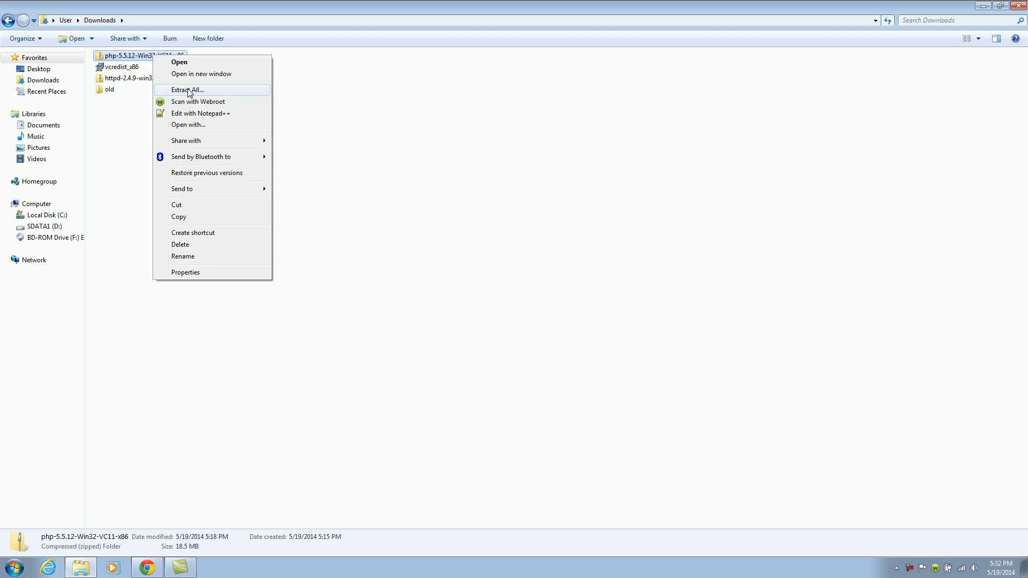
click(189, 90)
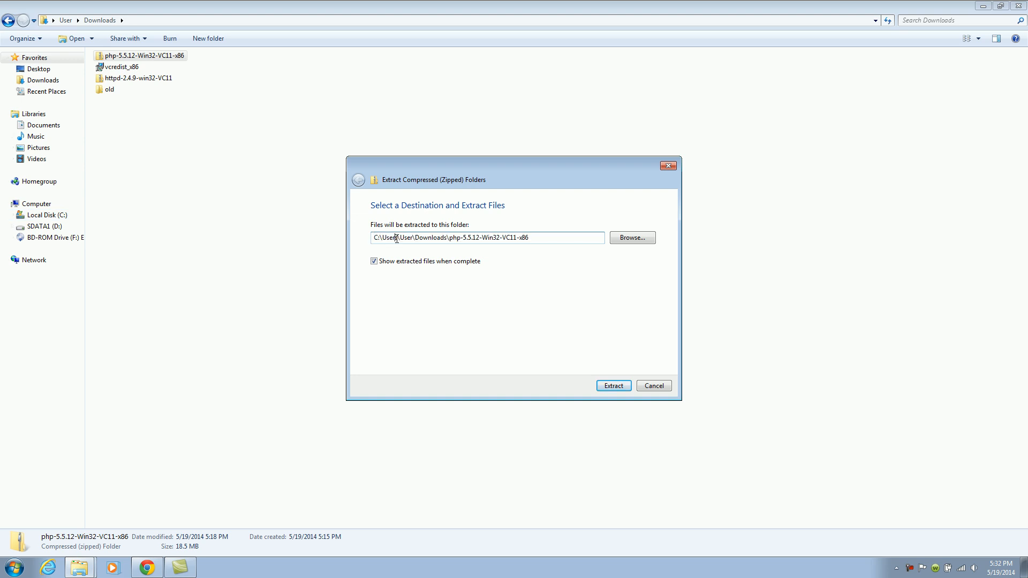
triple_click(488, 238)
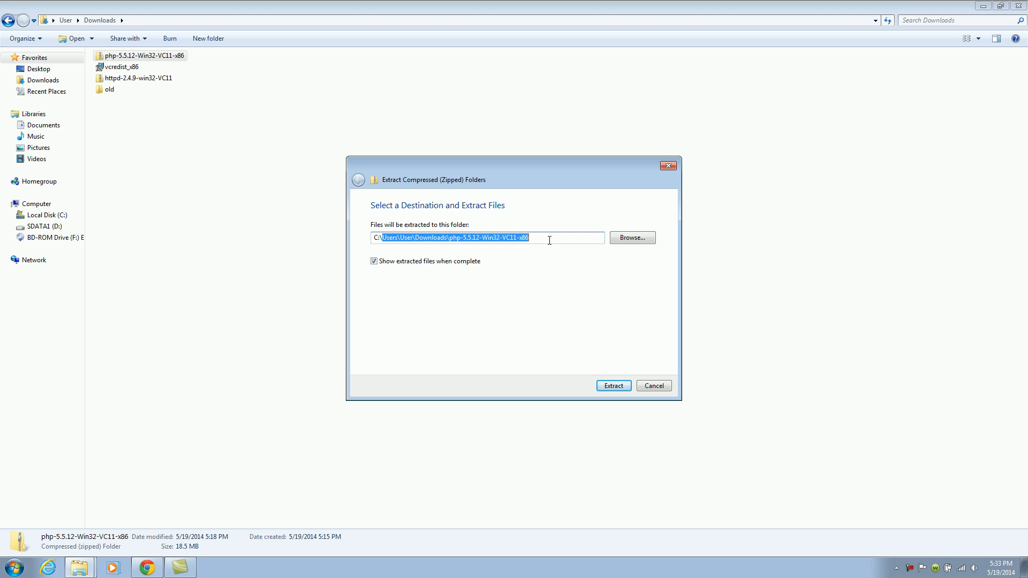
text(C:\php)
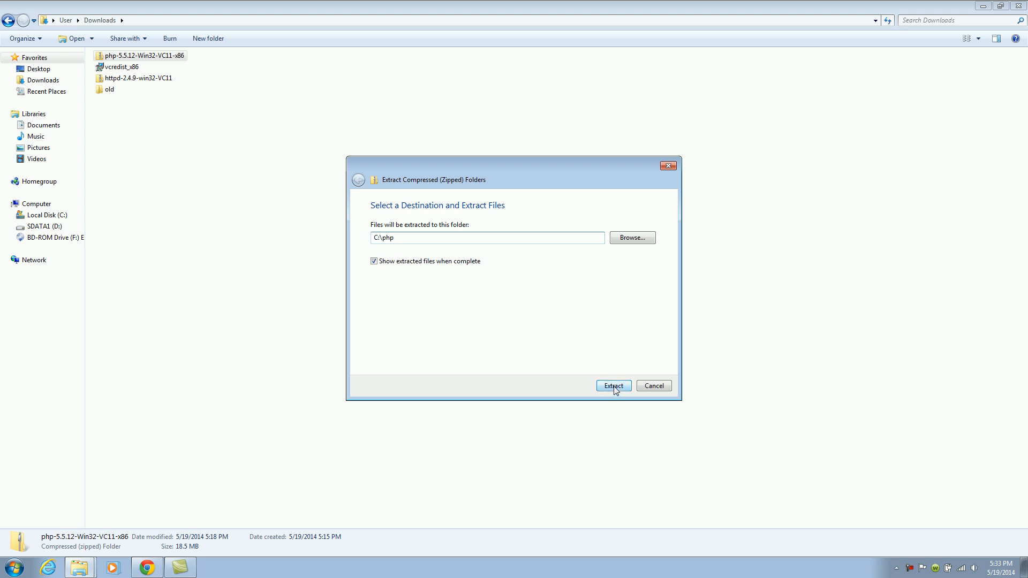
click(612, 385)
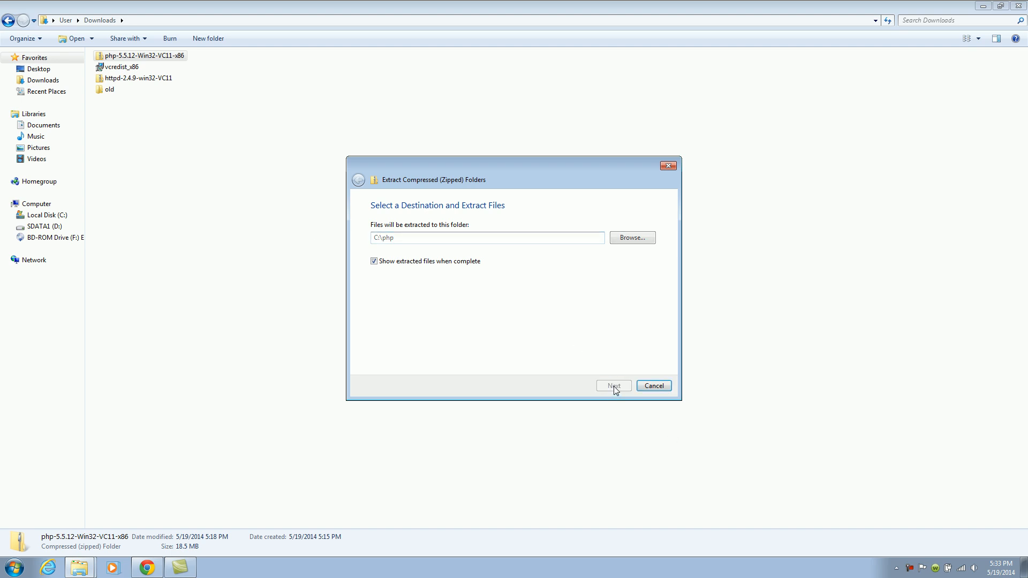
click(613, 385)
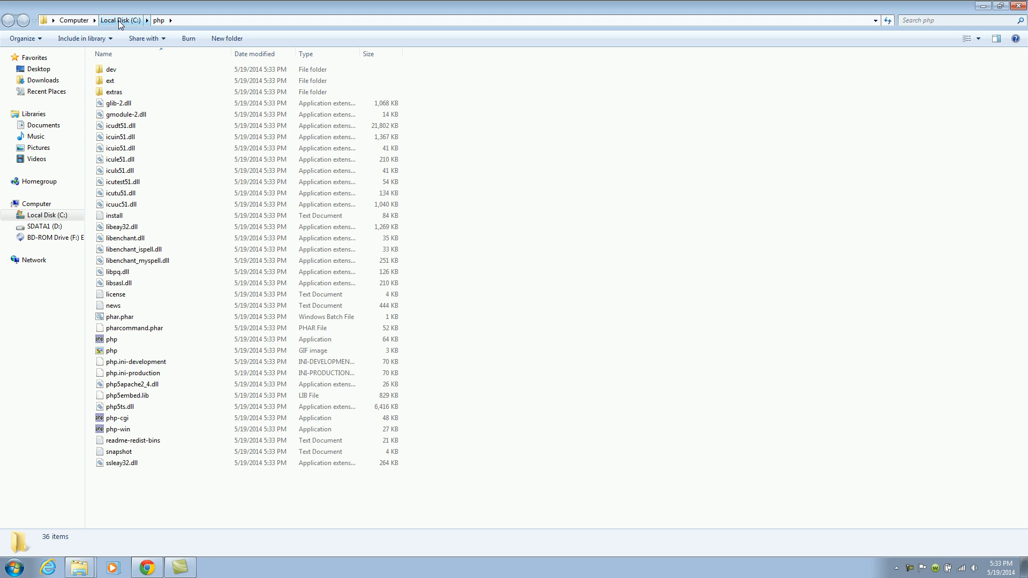
Step: Point out the Apache and php folders at the C: drive root, then close the Explorer window
click(119, 20)
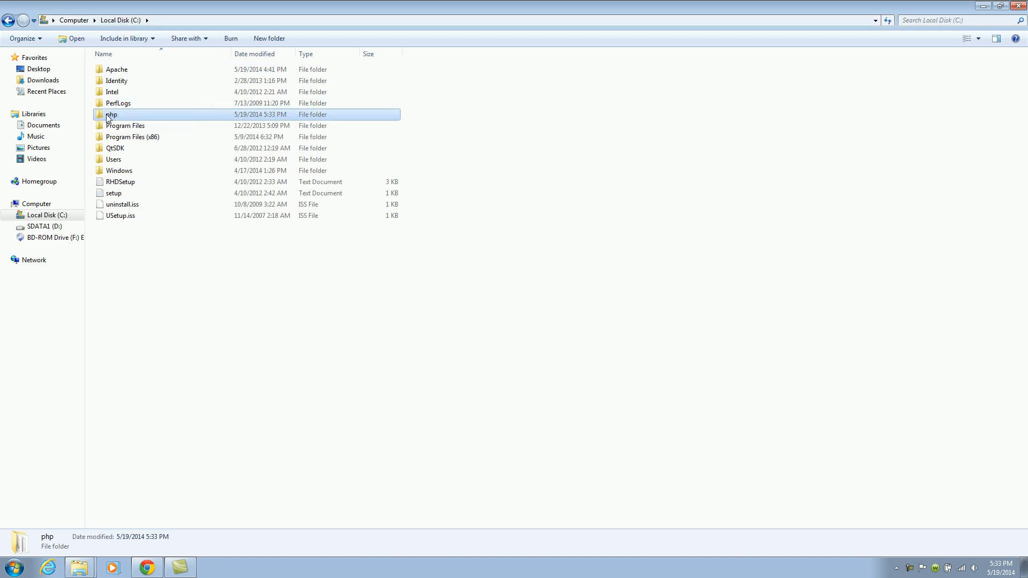
click(117, 70)
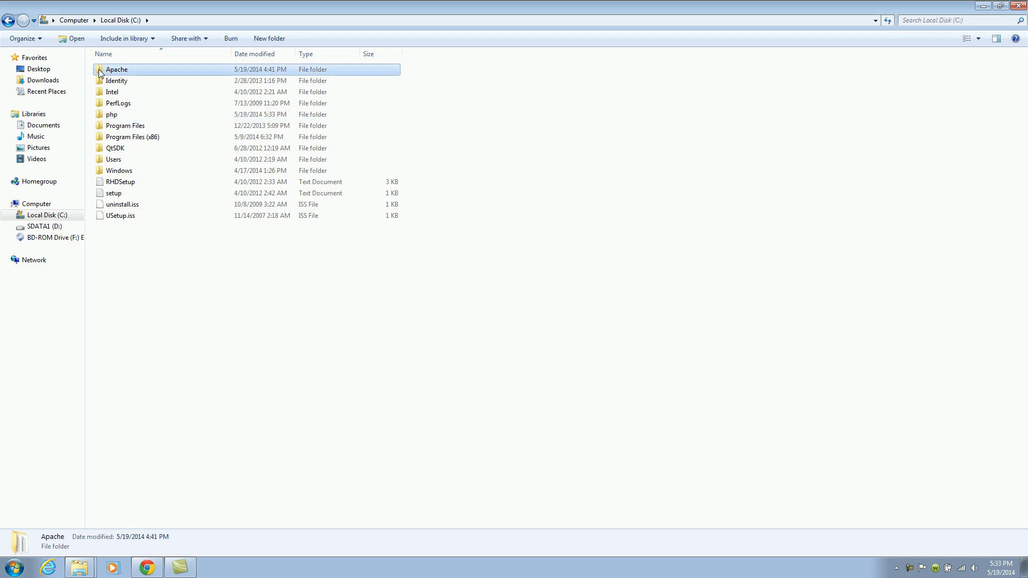
click(113, 115)
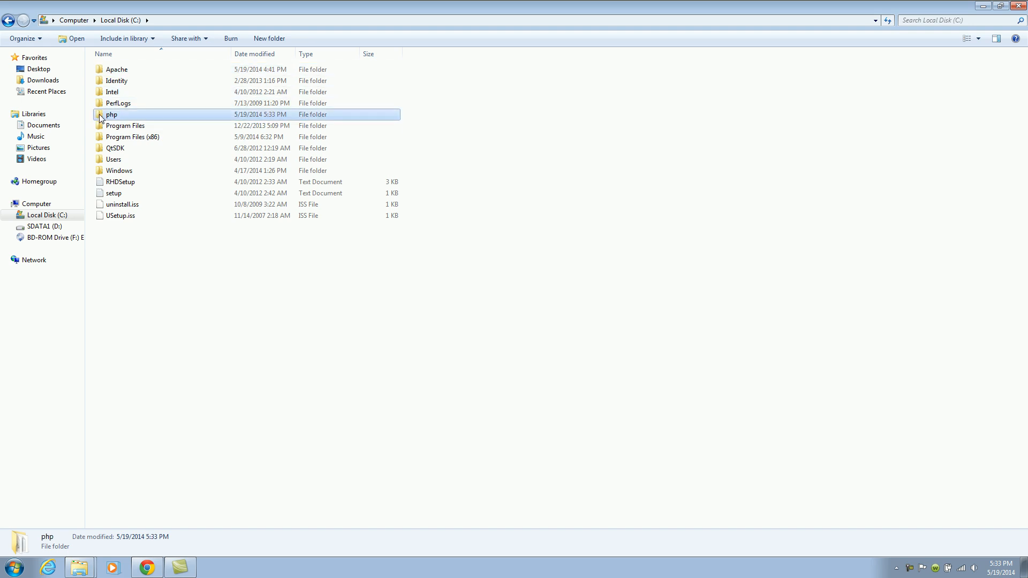
click(117, 69)
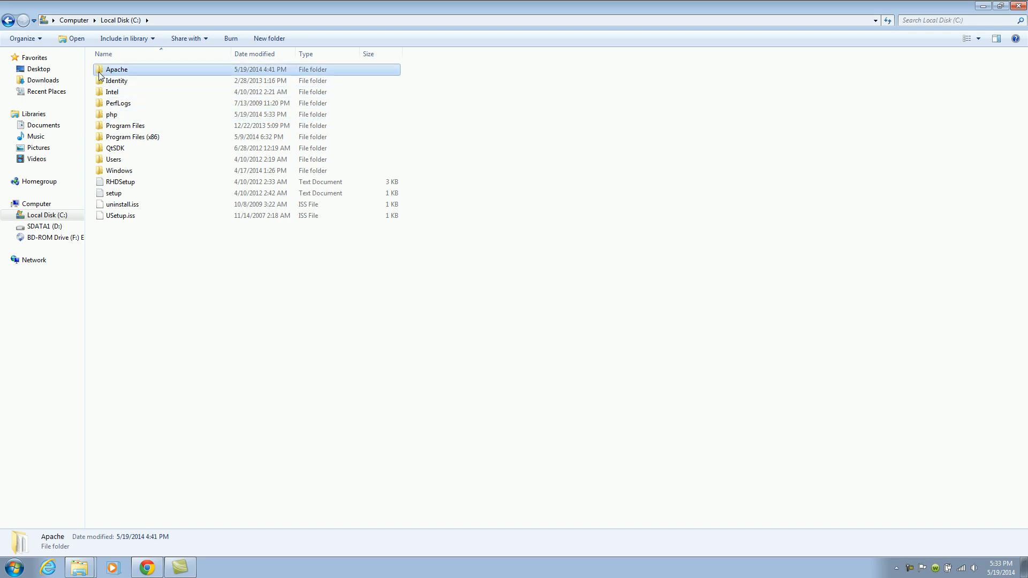
mouse_move(127, 72)
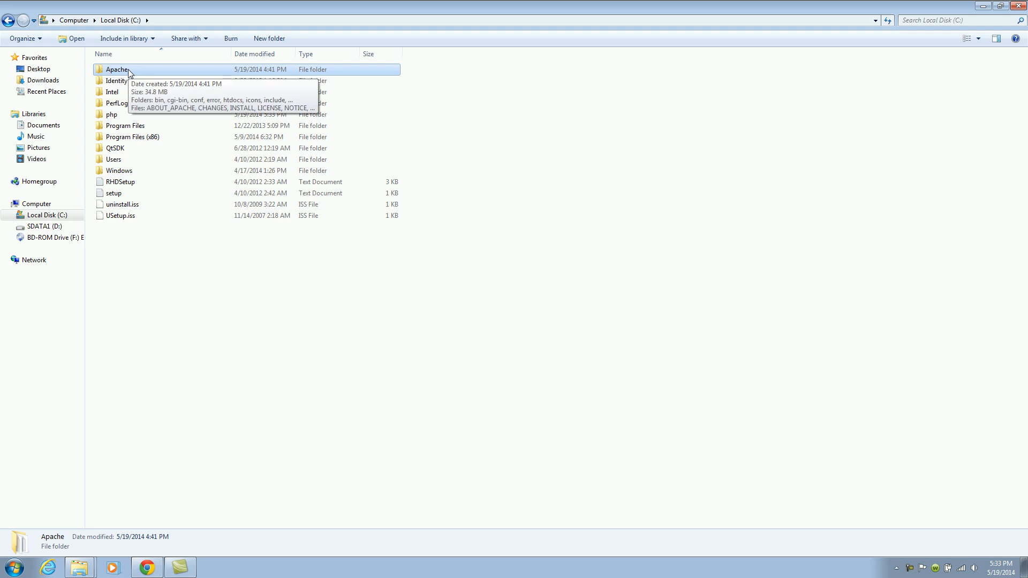
click(112, 115)
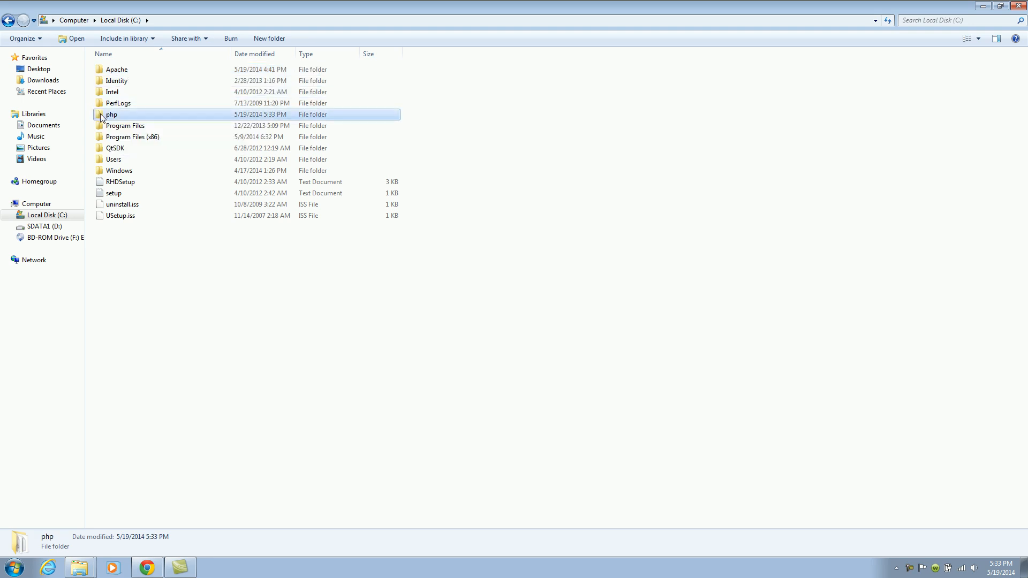
mouse_move(111, 115)
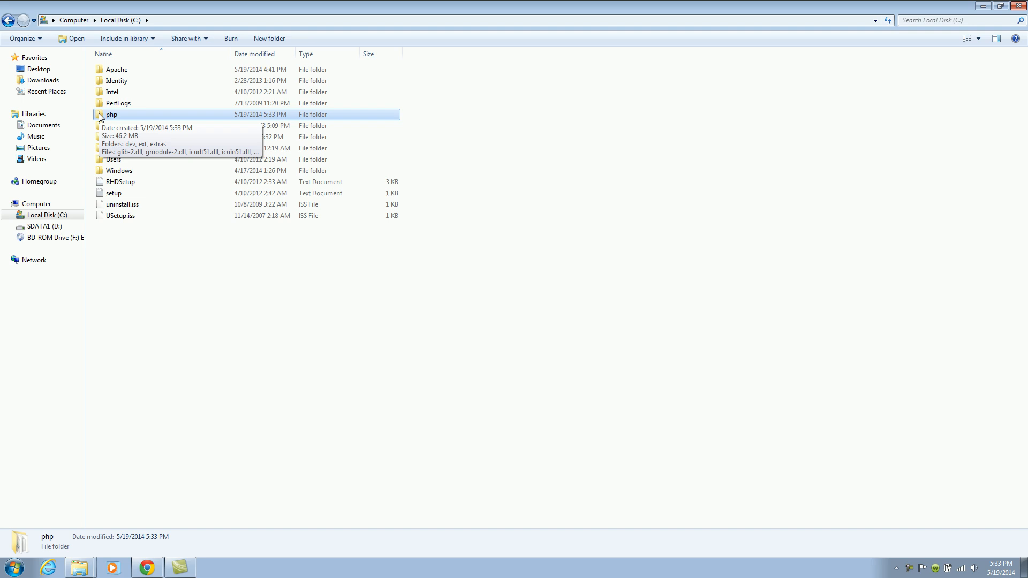
click(117, 69)
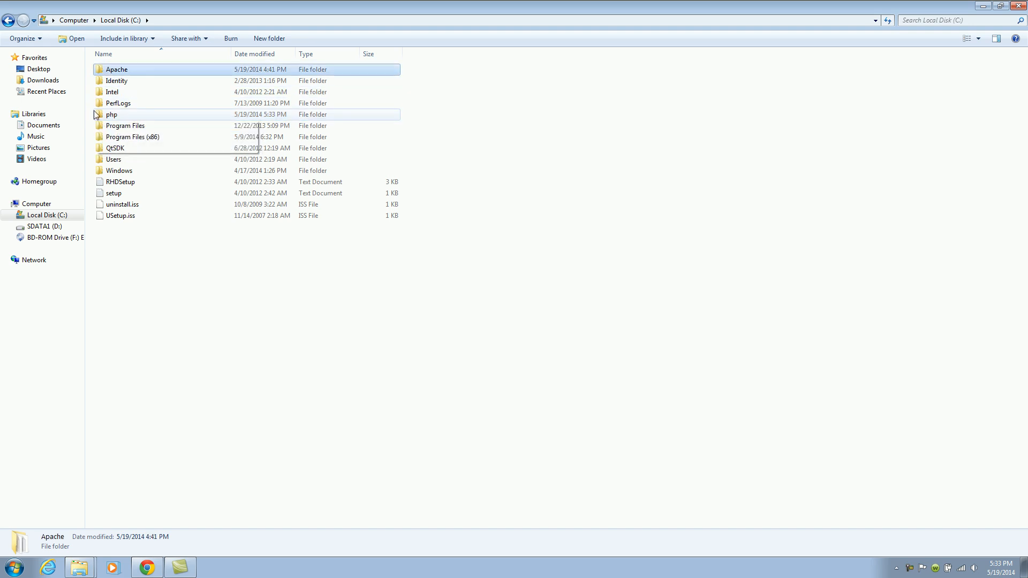
click(112, 114)
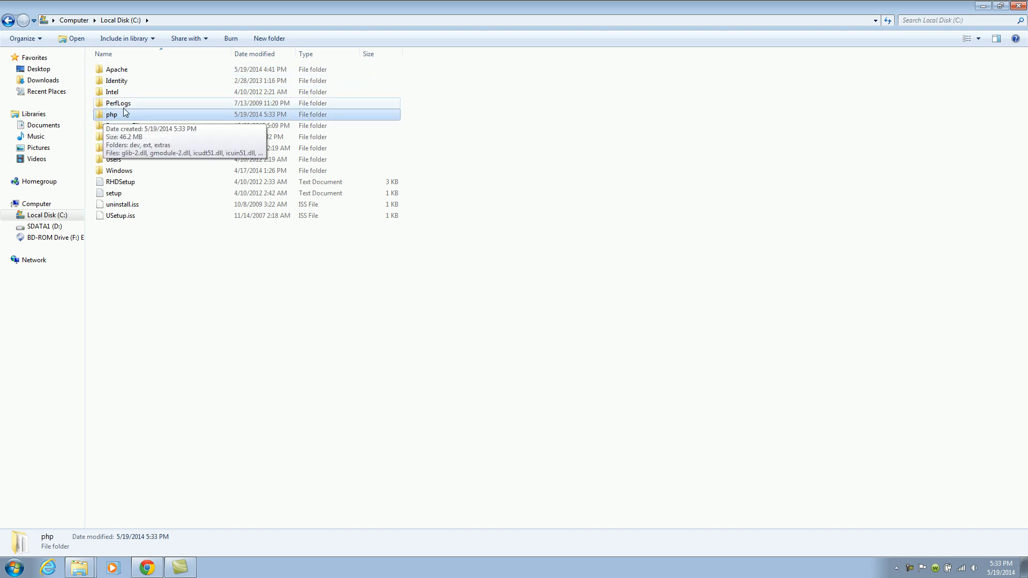
click(116, 69)
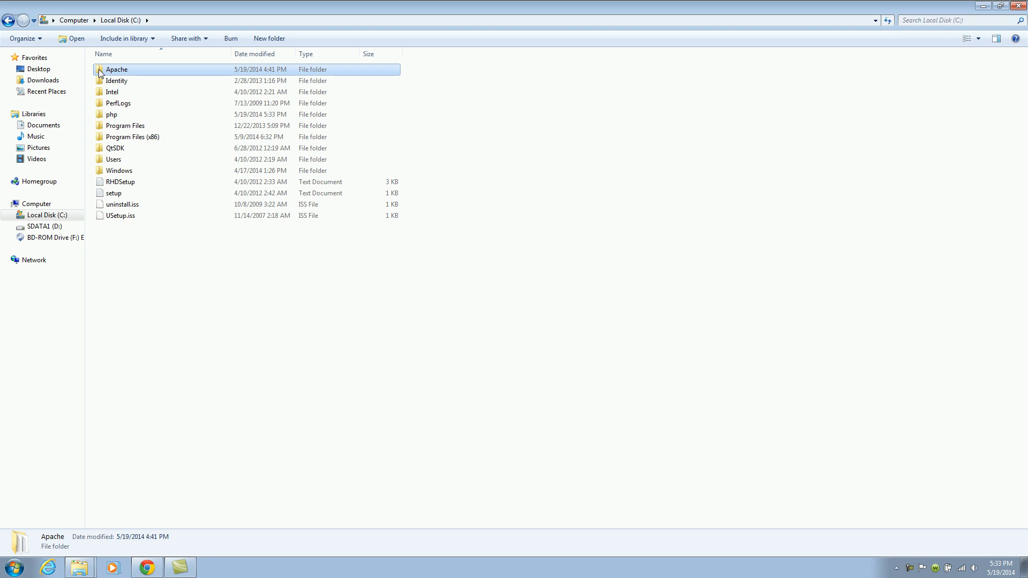
click(113, 114)
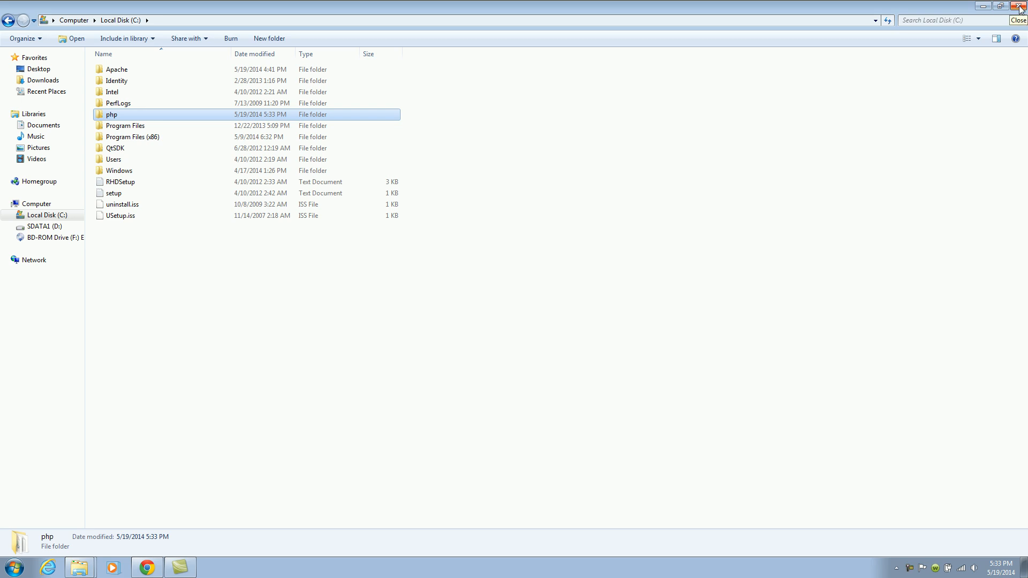
click(1020, 7)
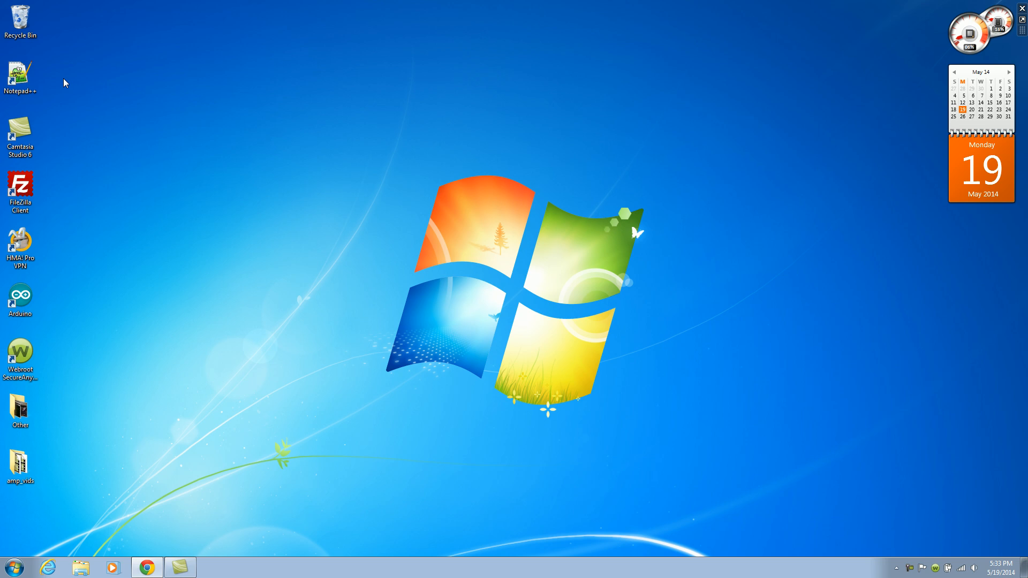
Step: Launch Notepad++ and load C:\Apache\conf\httpd.conf for editing
click(21, 77)
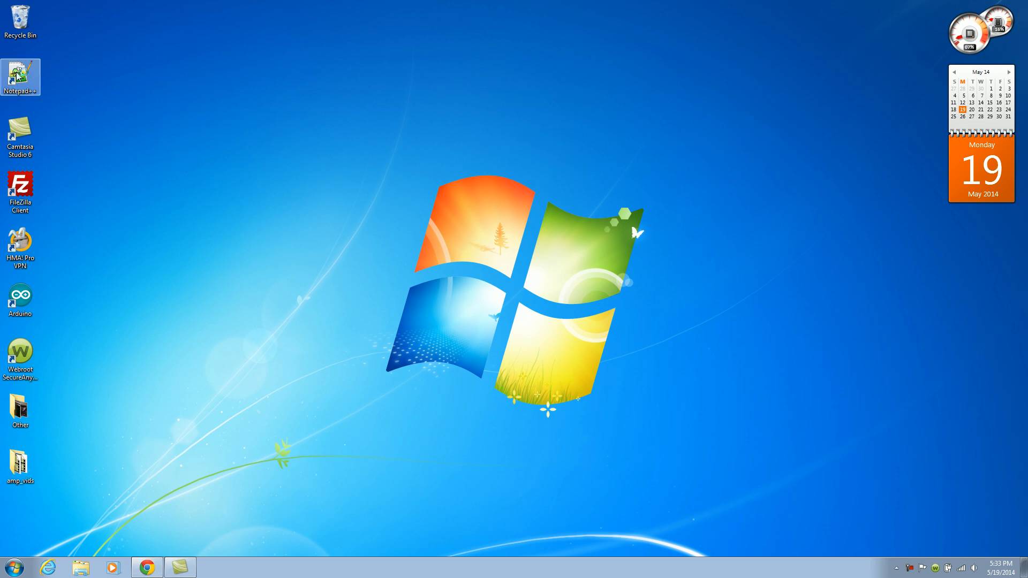
click(211, 568)
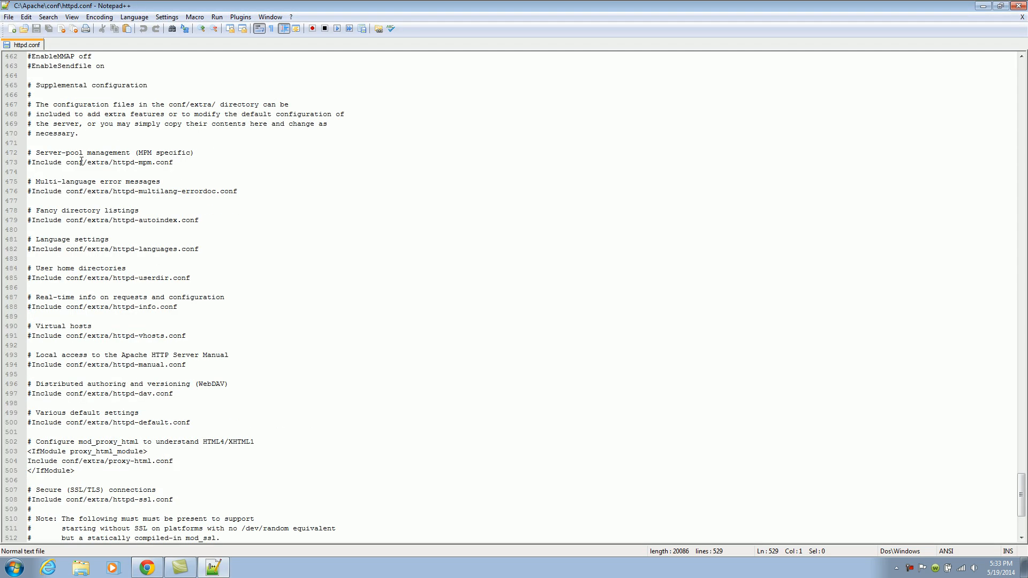
right_click(63, 44)
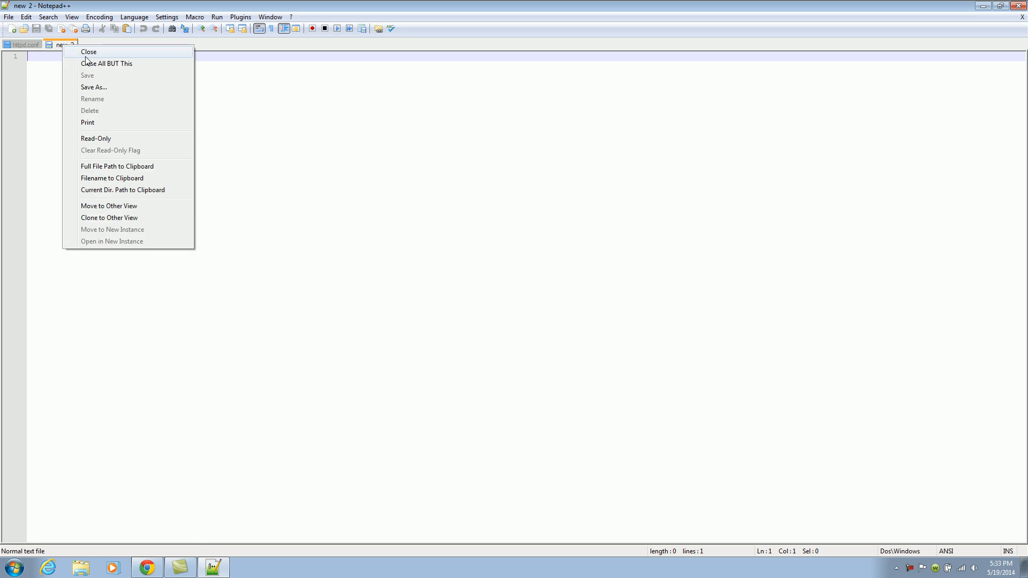
click(9, 16)
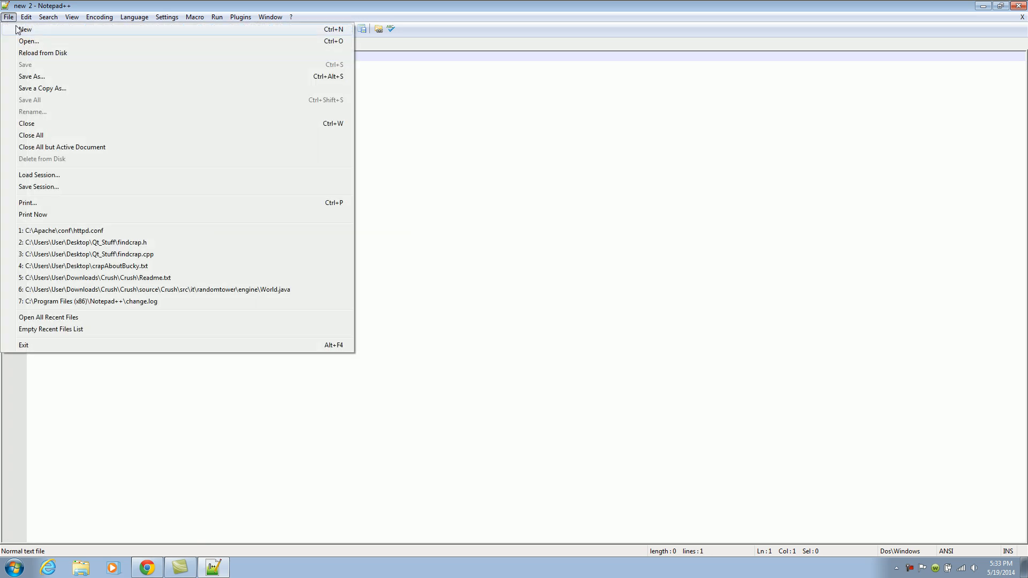
mouse_move(29, 41)
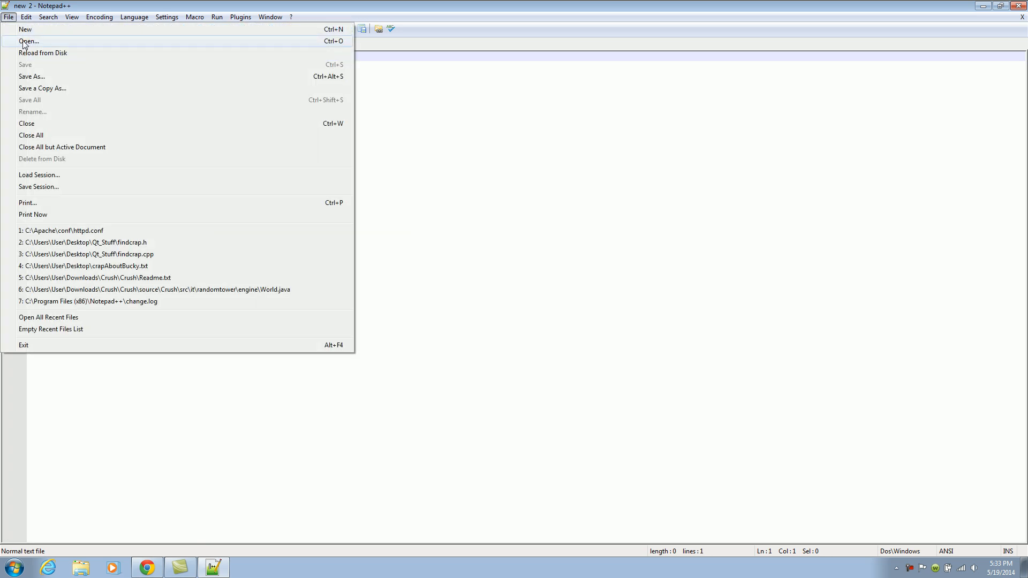
click(29, 42)
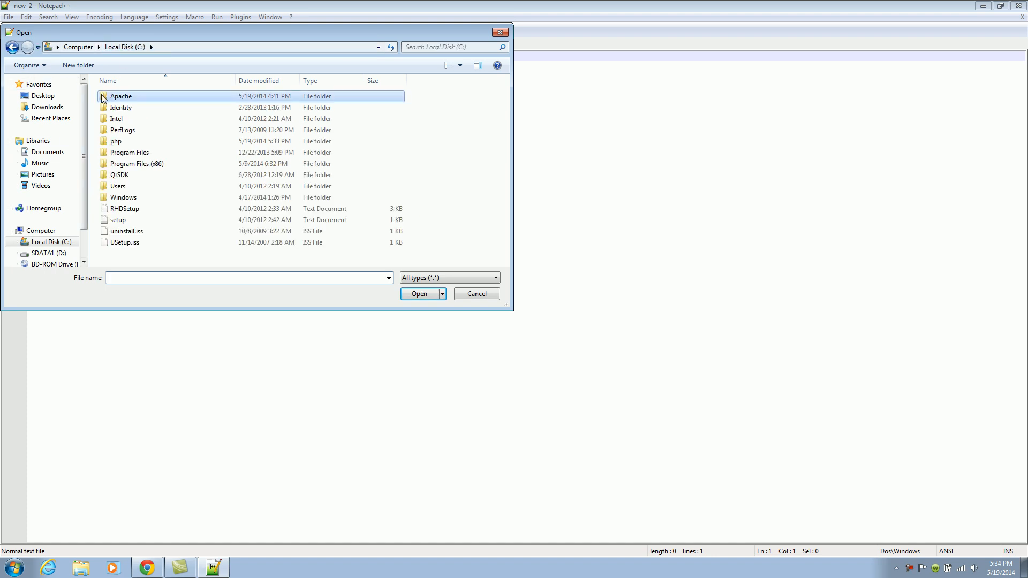
double_click(121, 96)
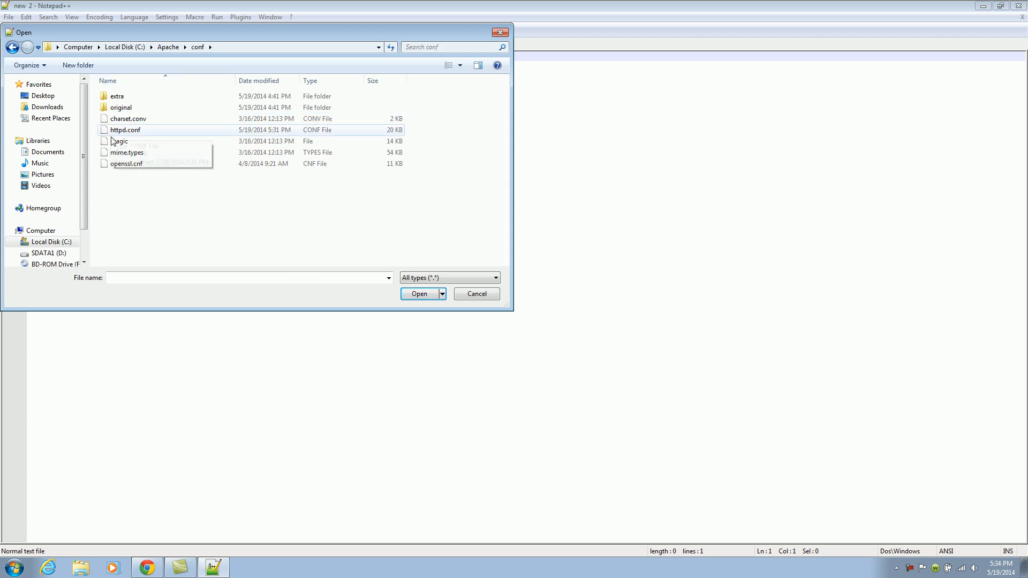
mouse_move(124, 129)
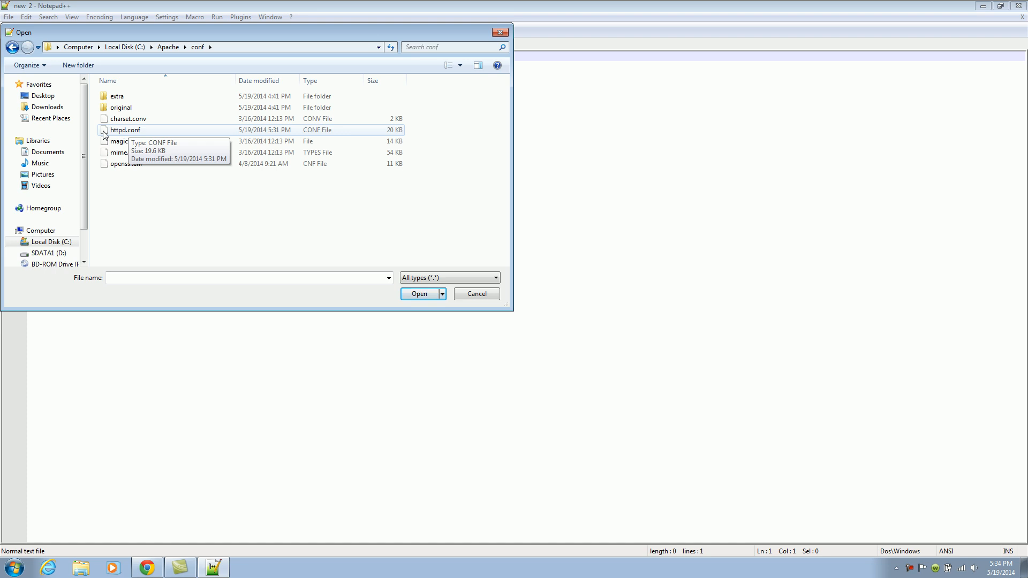
double_click(124, 130)
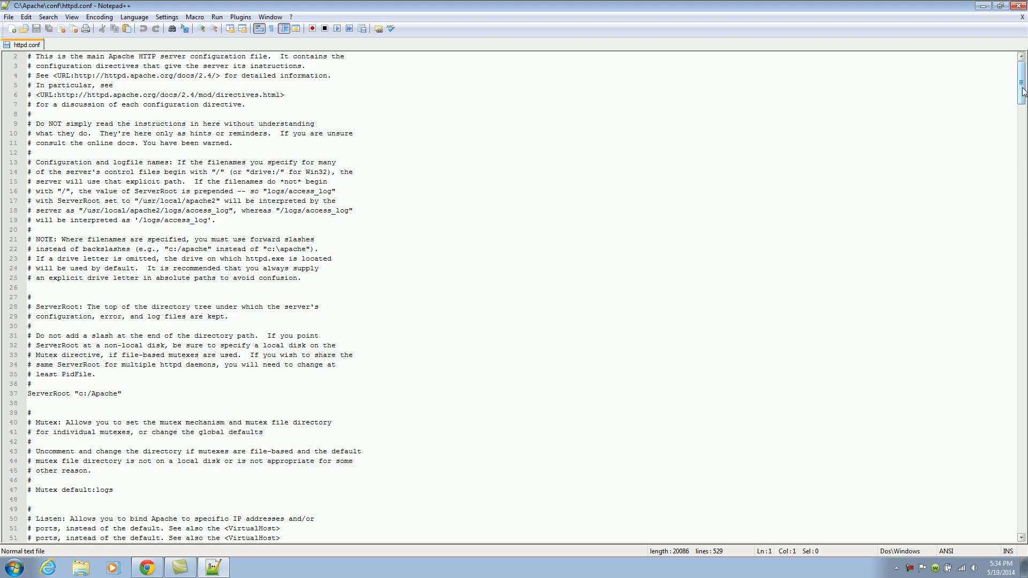
scroll(down, 3)
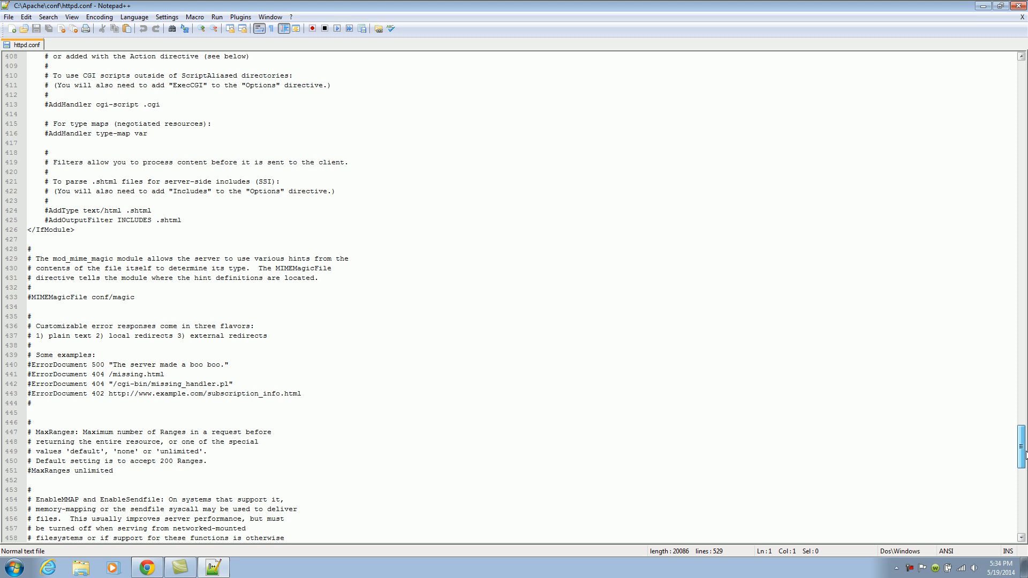
Step: End httpd.conf with a new empty line, then return to the forum page in Chrome
scroll(down, 3)
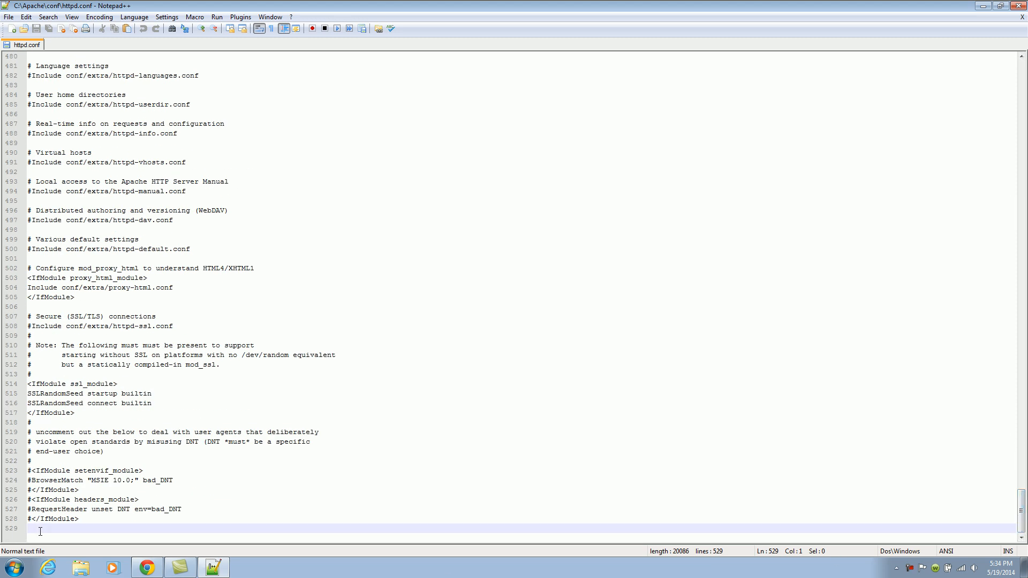
key(enter)
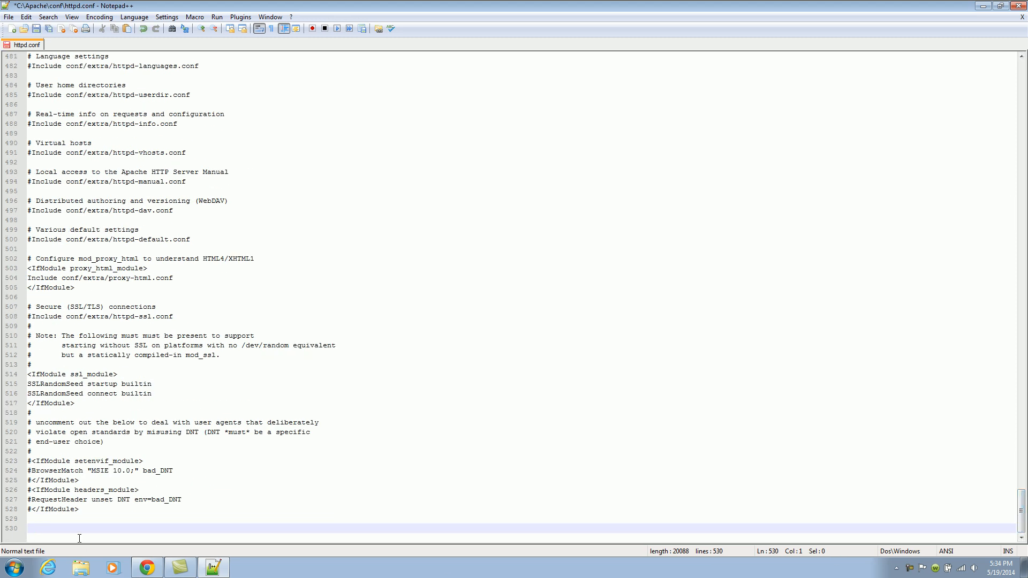
mouse_move(101, 524)
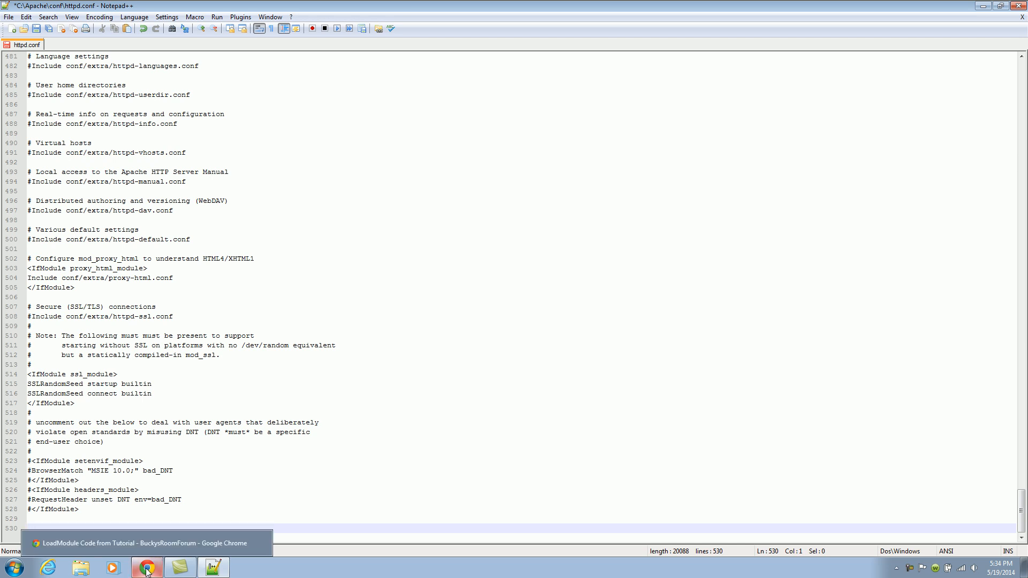
click(146, 567)
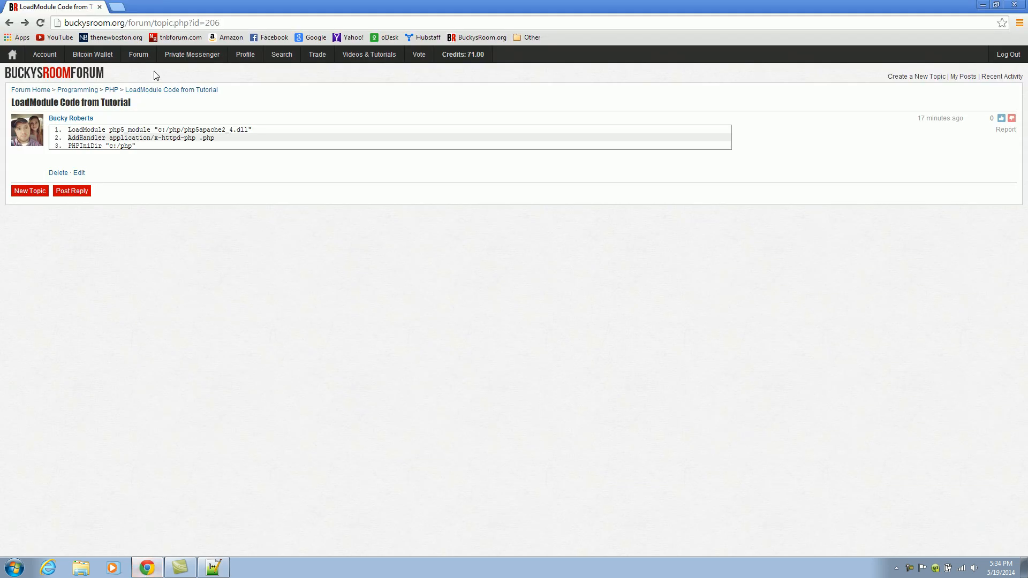
Step: Copy the LoadModule, AddHandler and PHPIniDir lines from the forum post
click(138, 55)
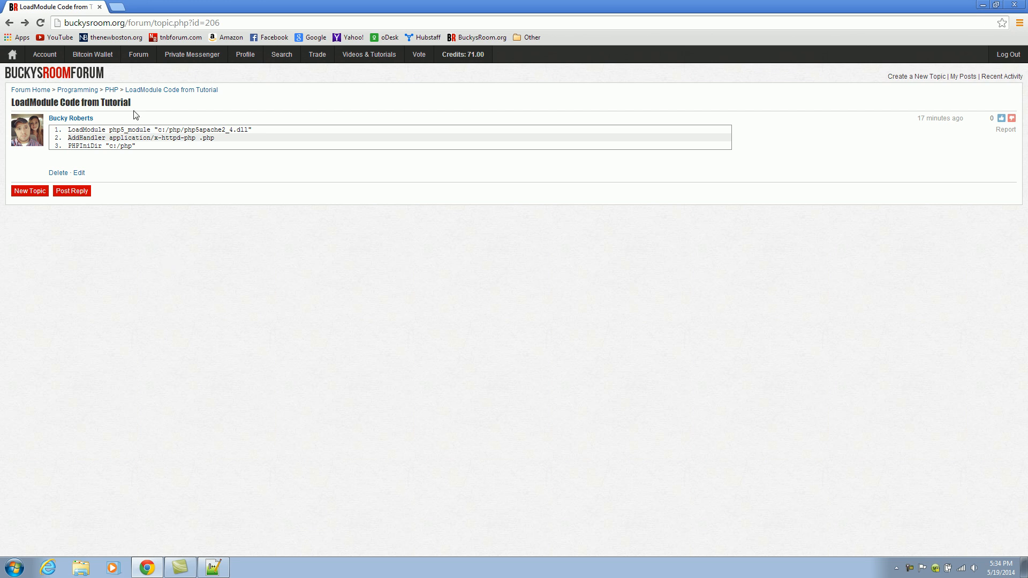
mouse_move(141, 147)
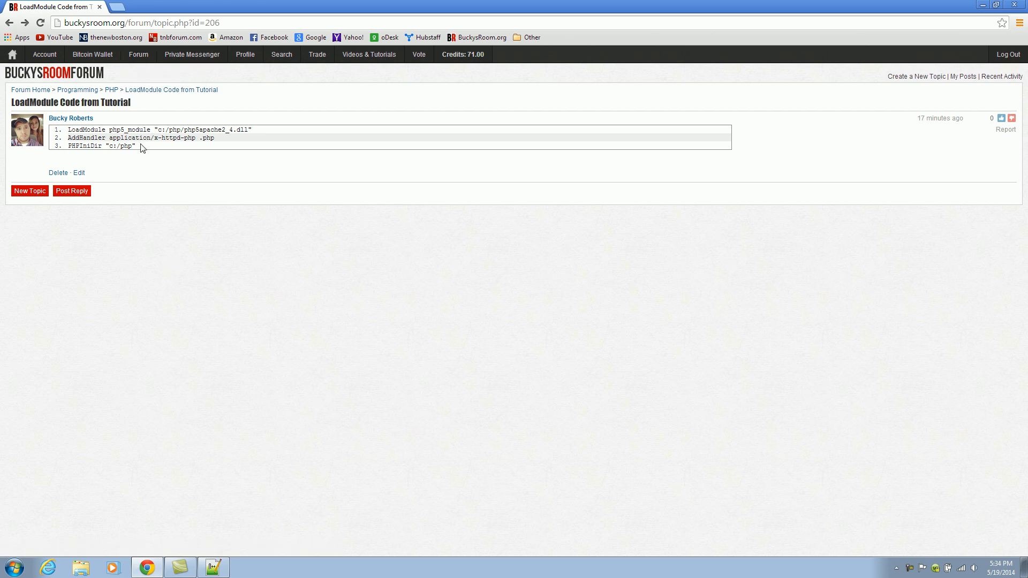
right_click(141, 138)
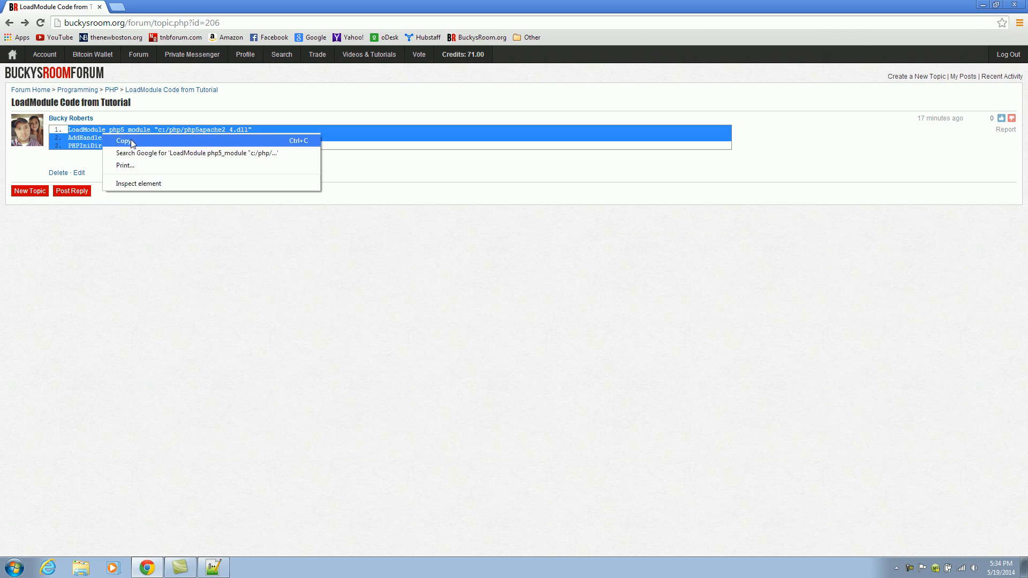
click(122, 141)
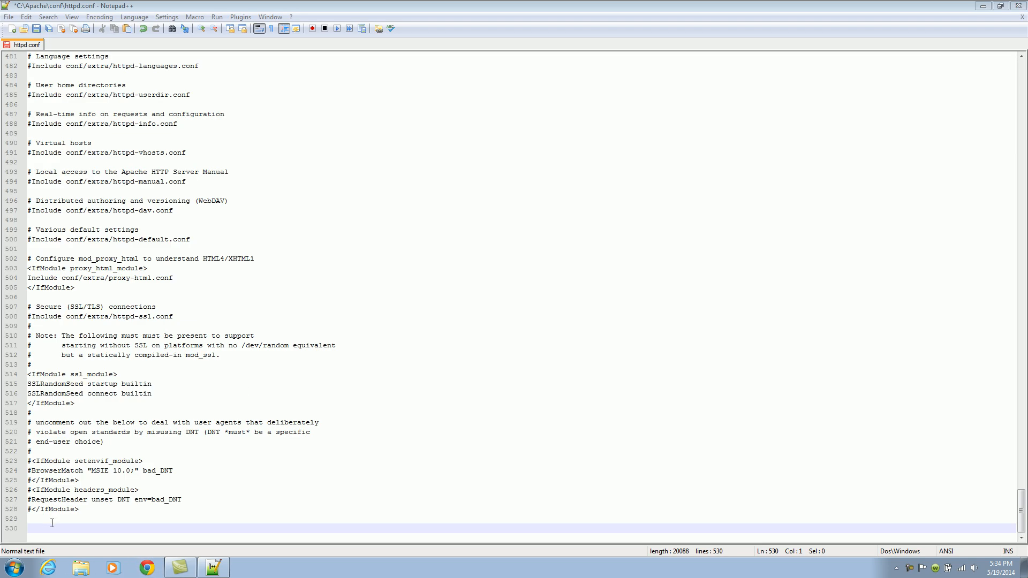
Step: Paste the LoadModule php5_module, AddHandler and PHPIniDir lines at the end of httpd.conf
text(LoadModule php5_module "c:/php/php5apache2_4.dll")
text(PHPIniDir "c:/php")
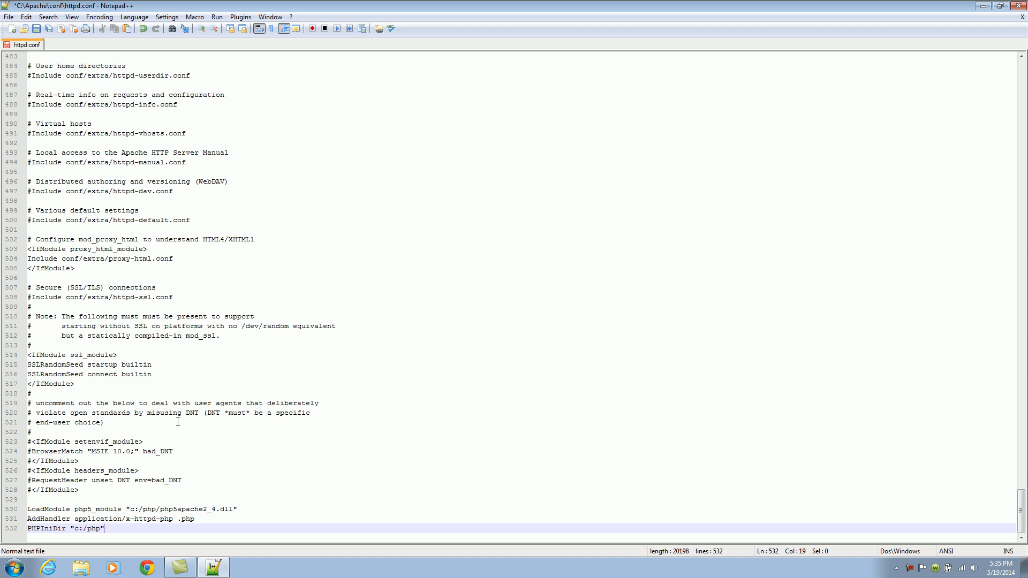
click(36, 28)
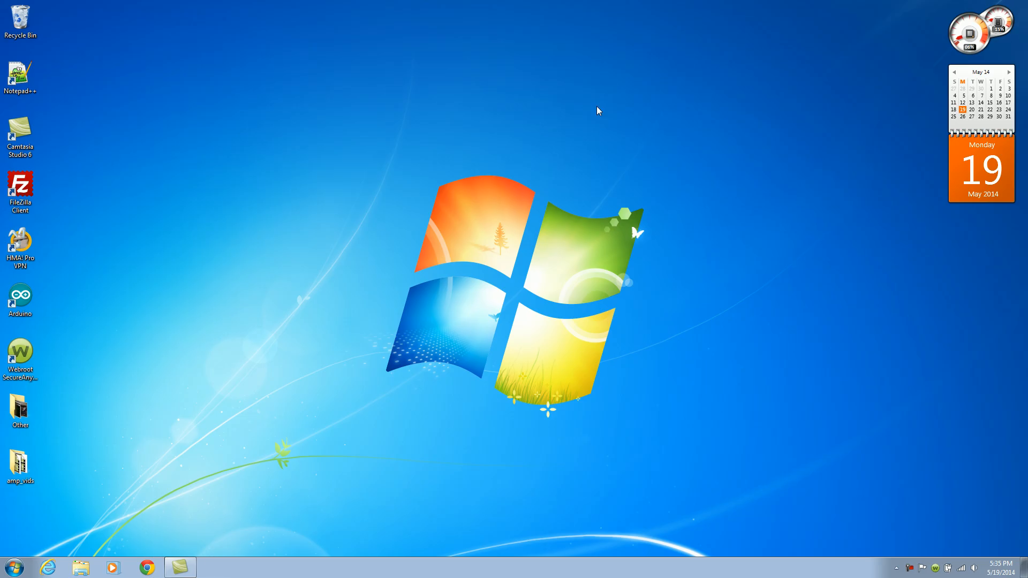
mouse_move(174, 243)
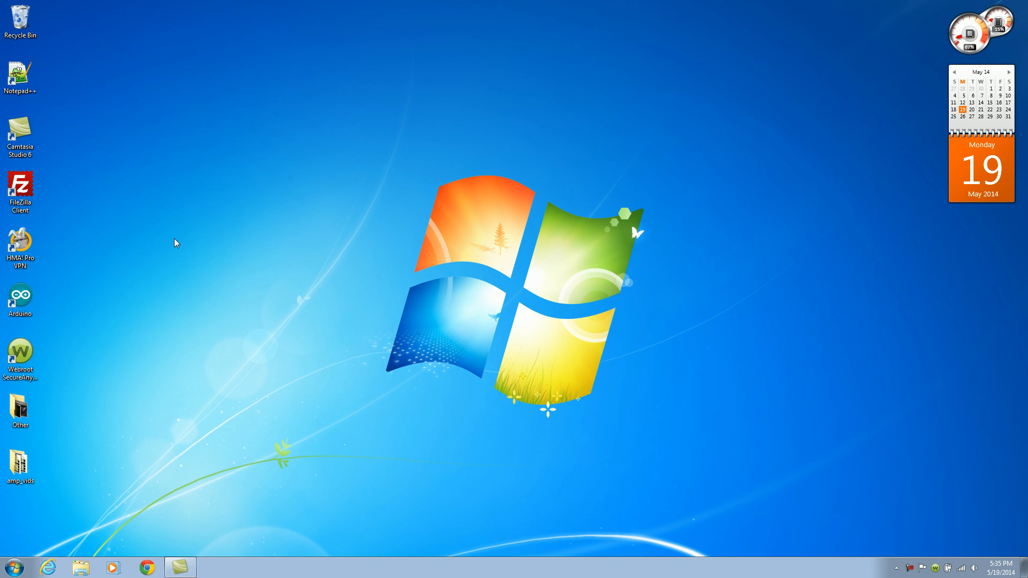
Step: Launch Notepad++ again from the desktop shortcut
click(20, 75)
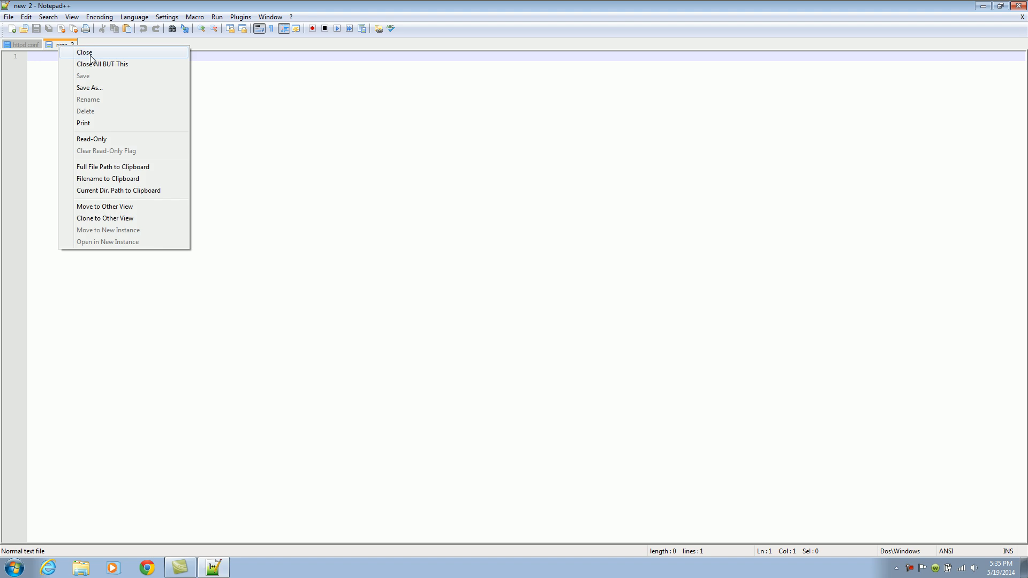
Step: Write <?php echo "tuna baby!"; ?> in the new 2 document
click(83, 53)
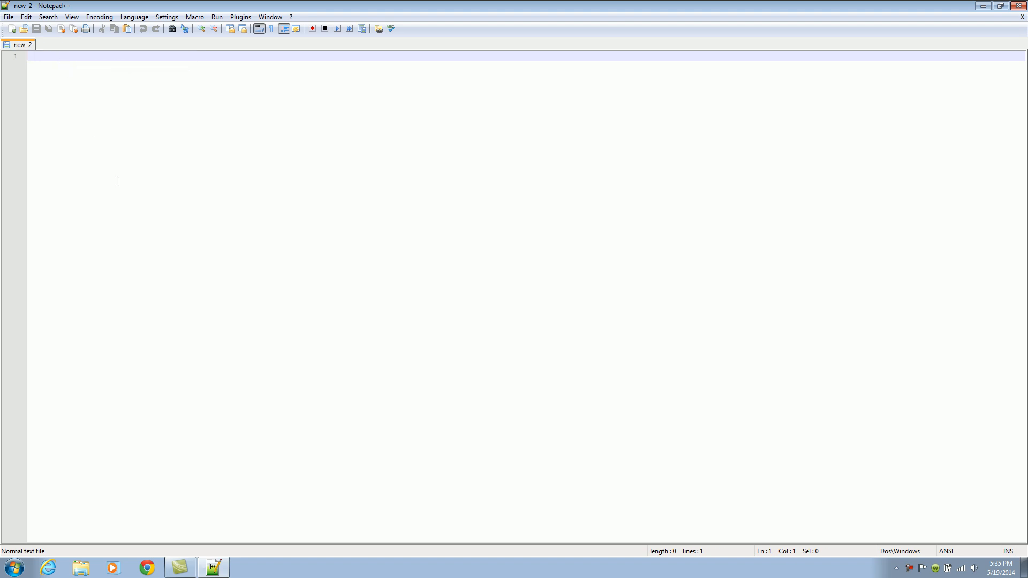
text(<?php)
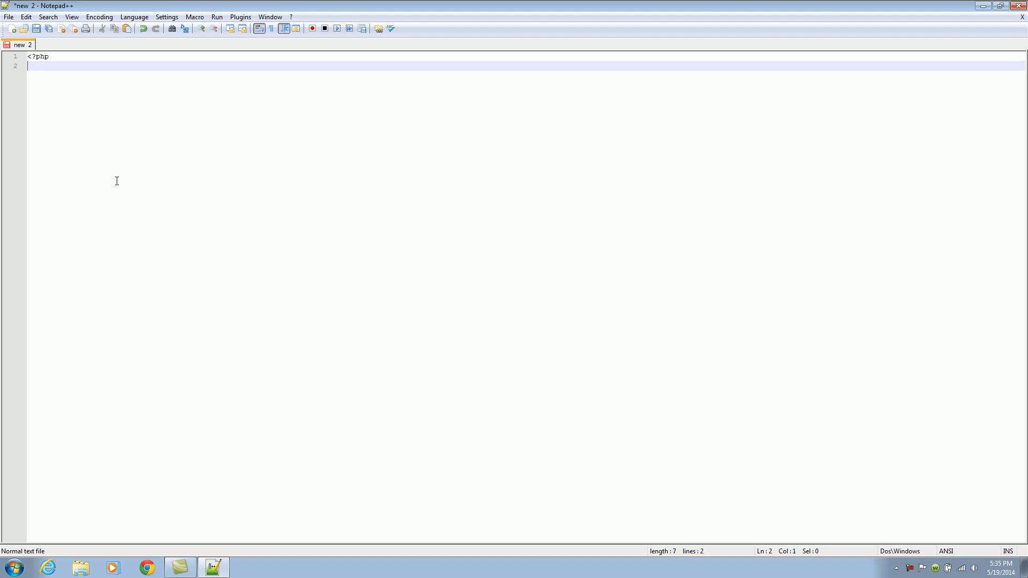
text(?>)
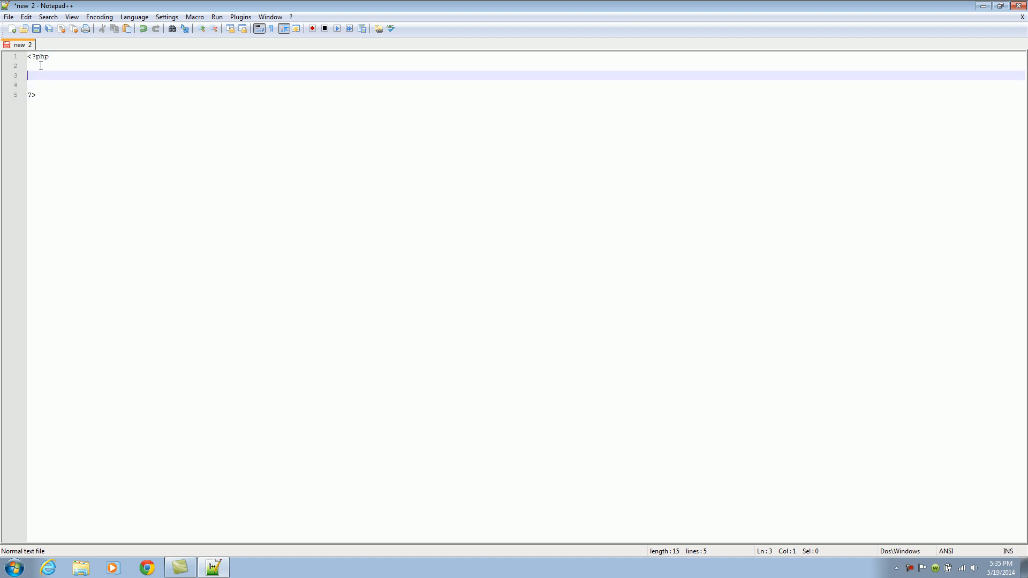
text(echo)
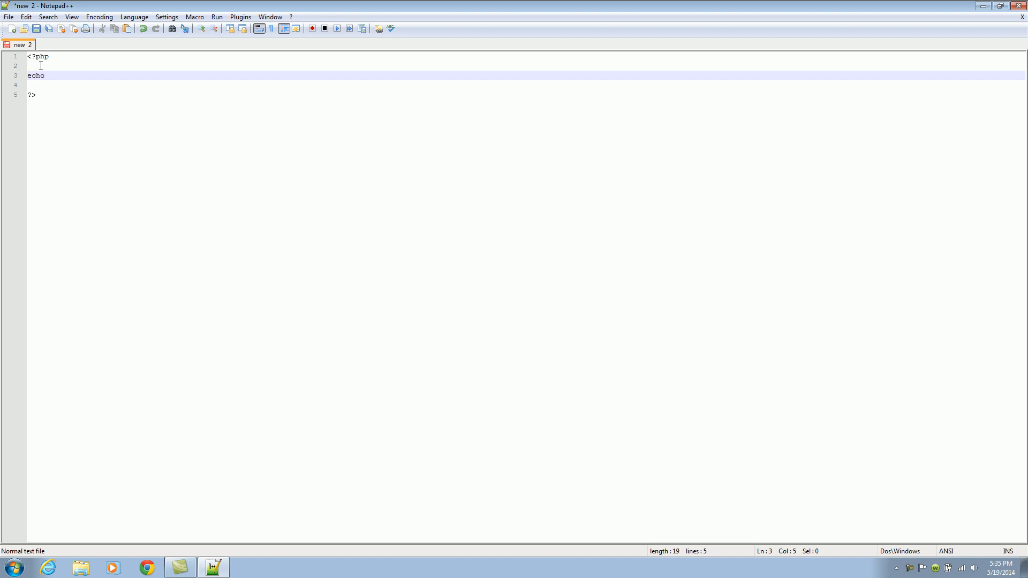
text("")
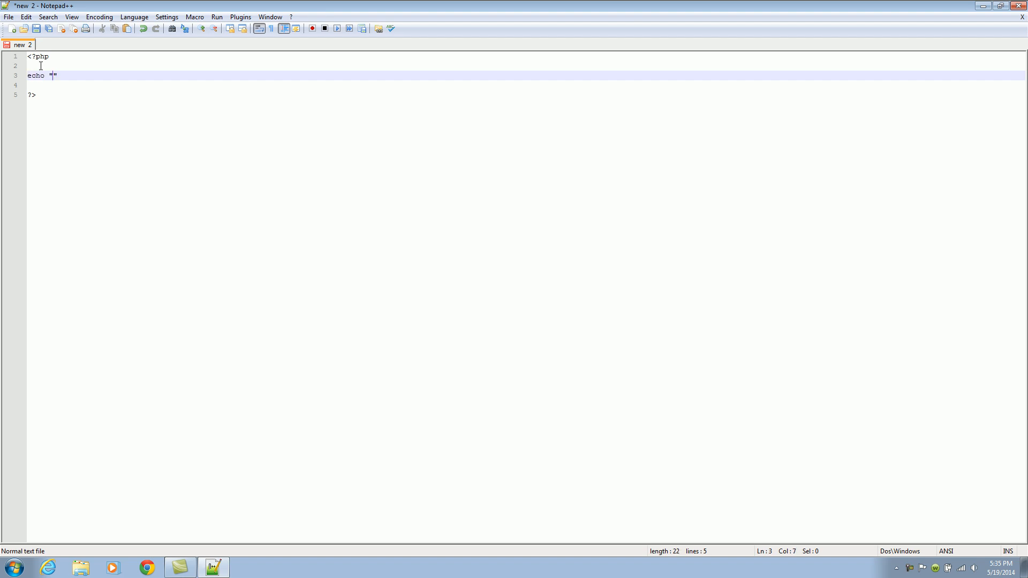
text(tuna baby)
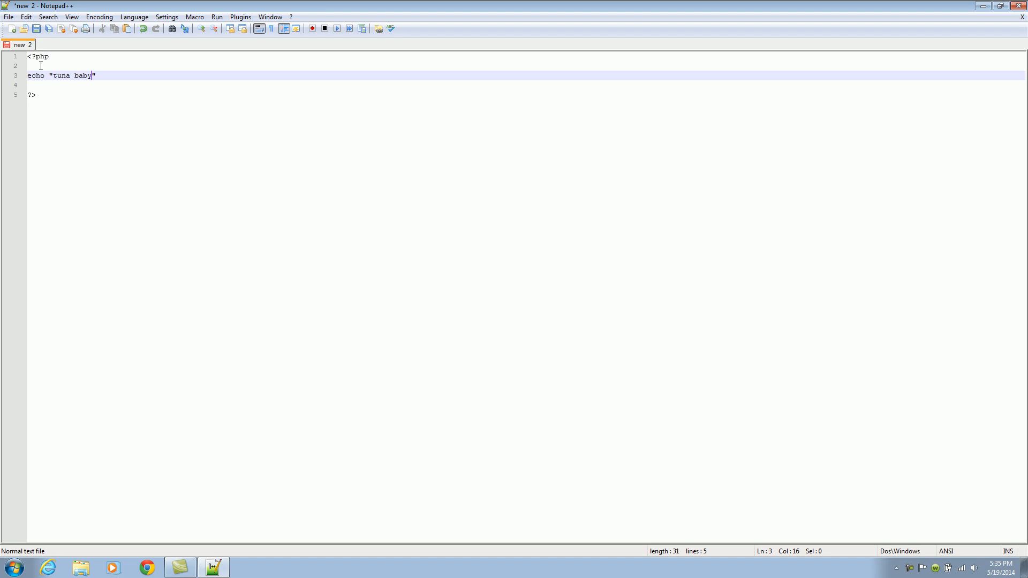
text(!)
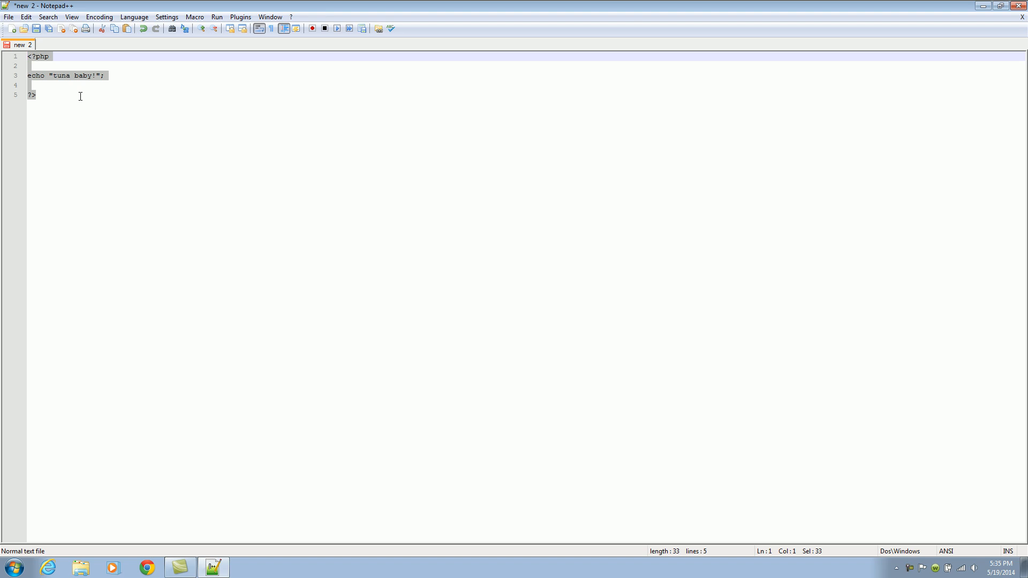
click(8, 16)
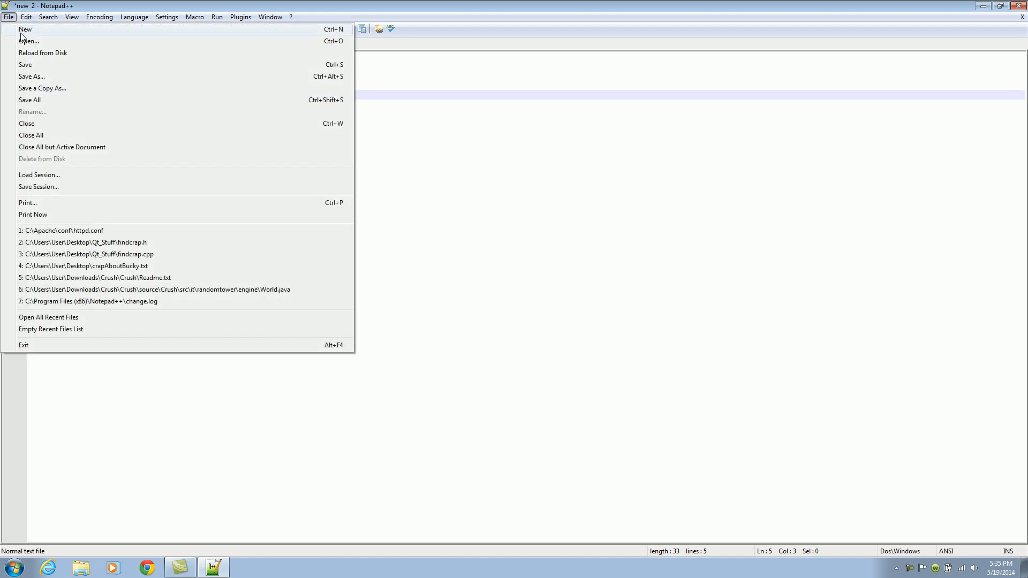
mouse_move(31, 76)
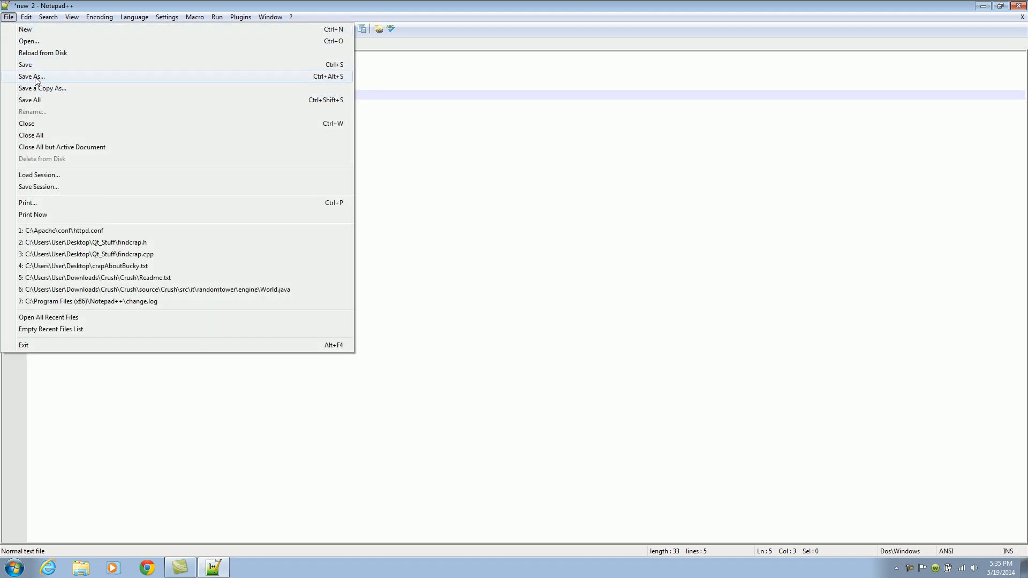
Step: Save the script as tuna.php in C:\Apache\htdocs and get Notepad++ out of the way
click(31, 77)
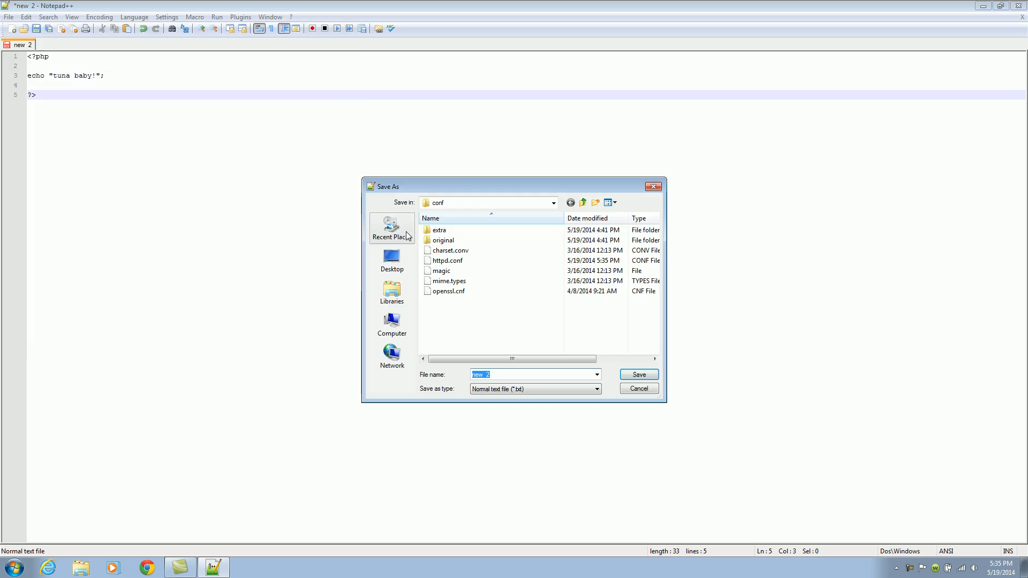
click(392, 324)
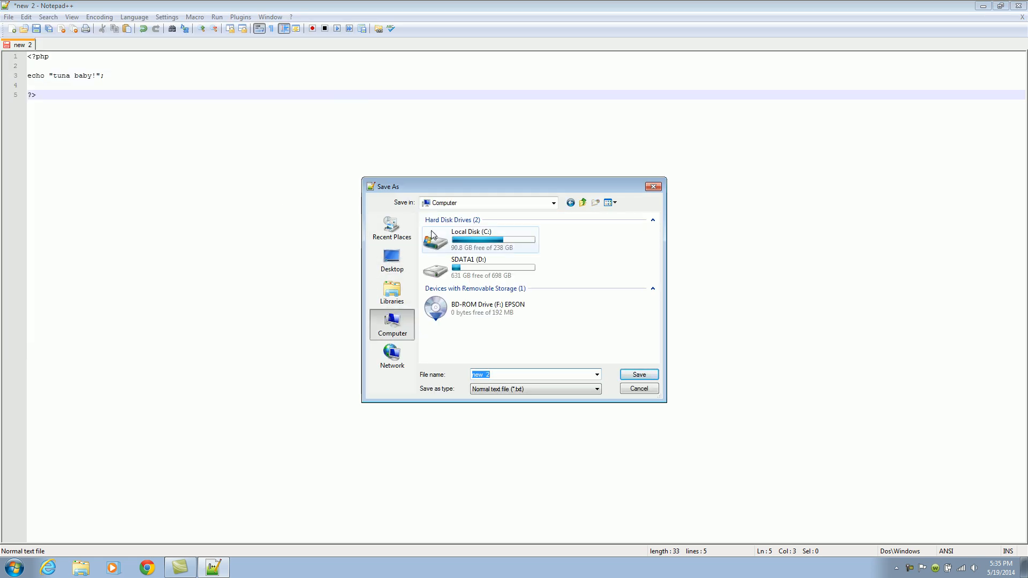
double_click(471, 235)
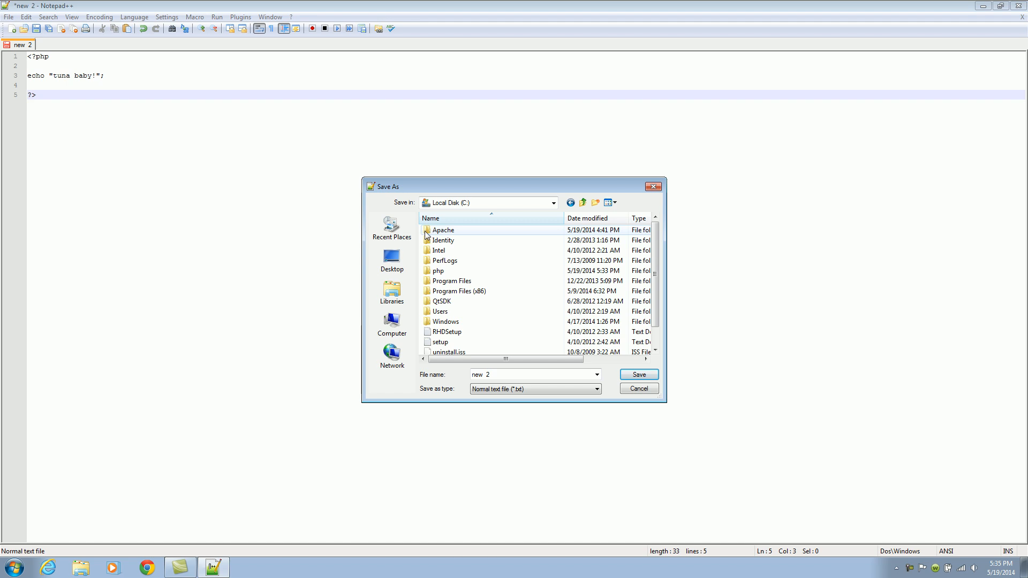
double_click(443, 229)
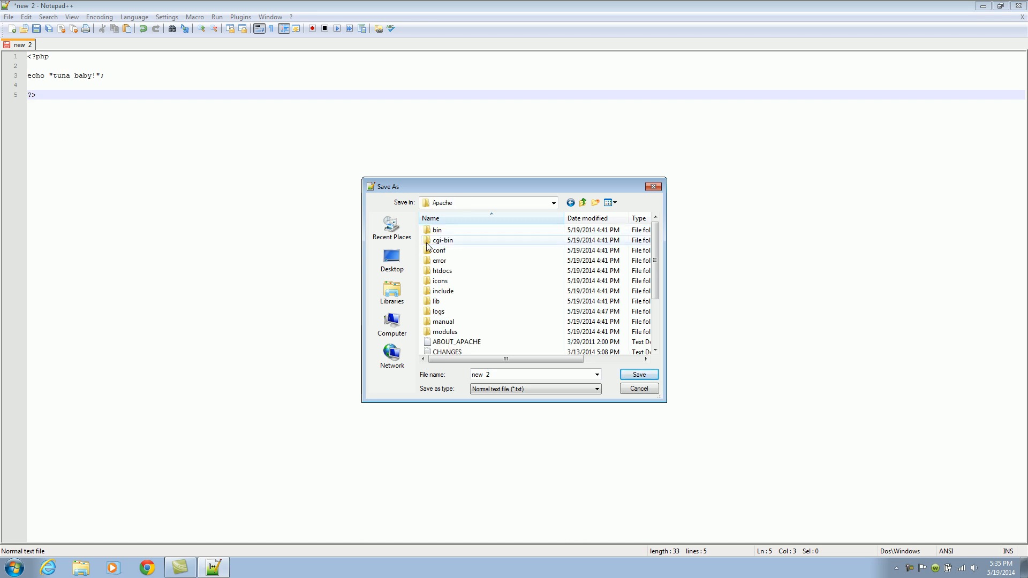
double_click(442, 270)
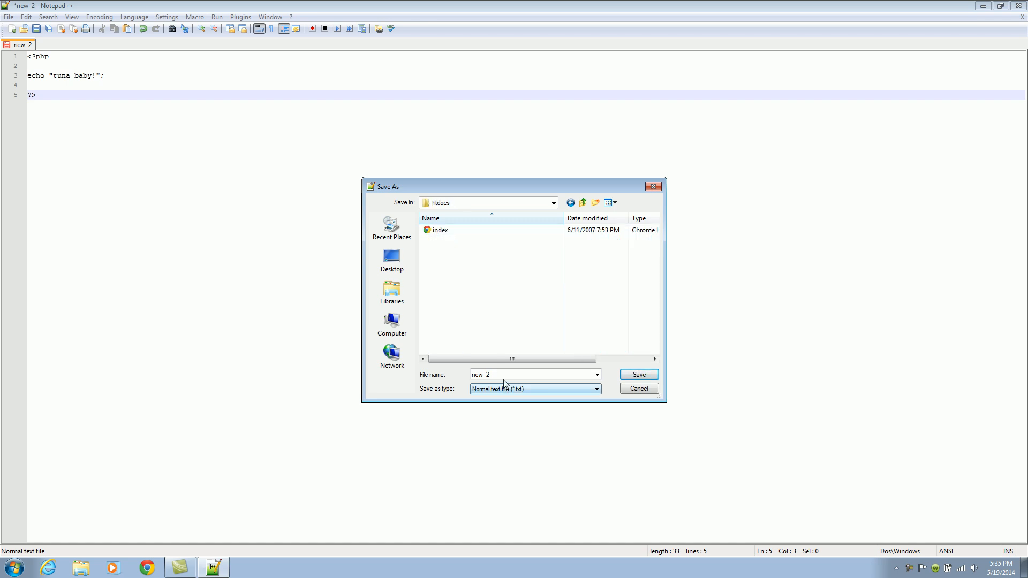
click(525, 375)
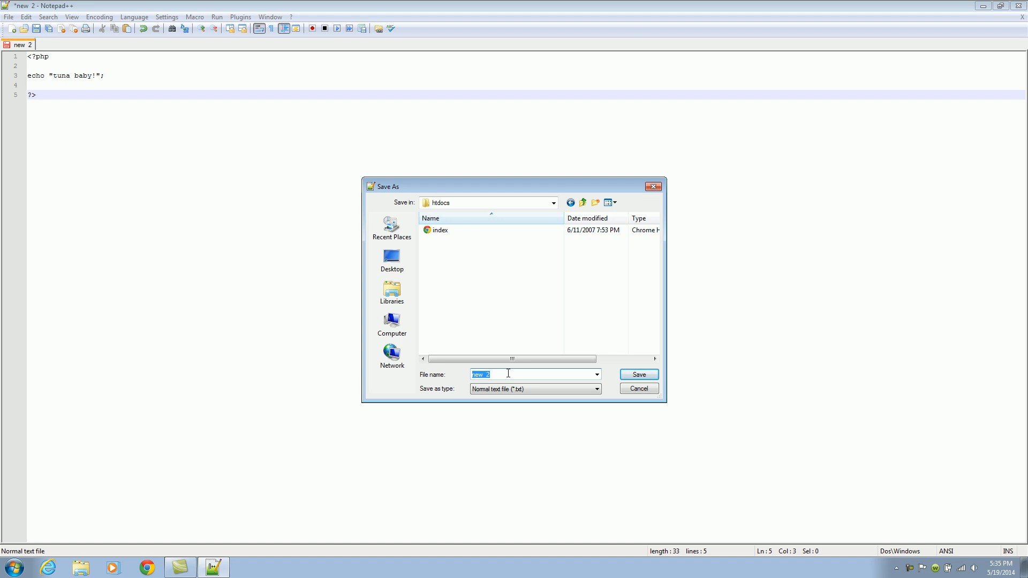
text(tuna.)
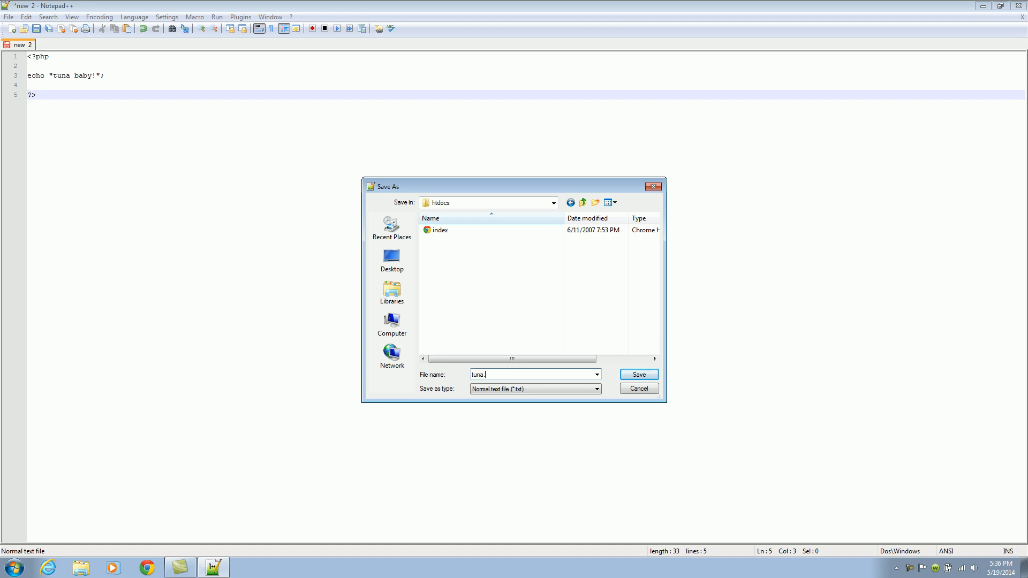
text(php)
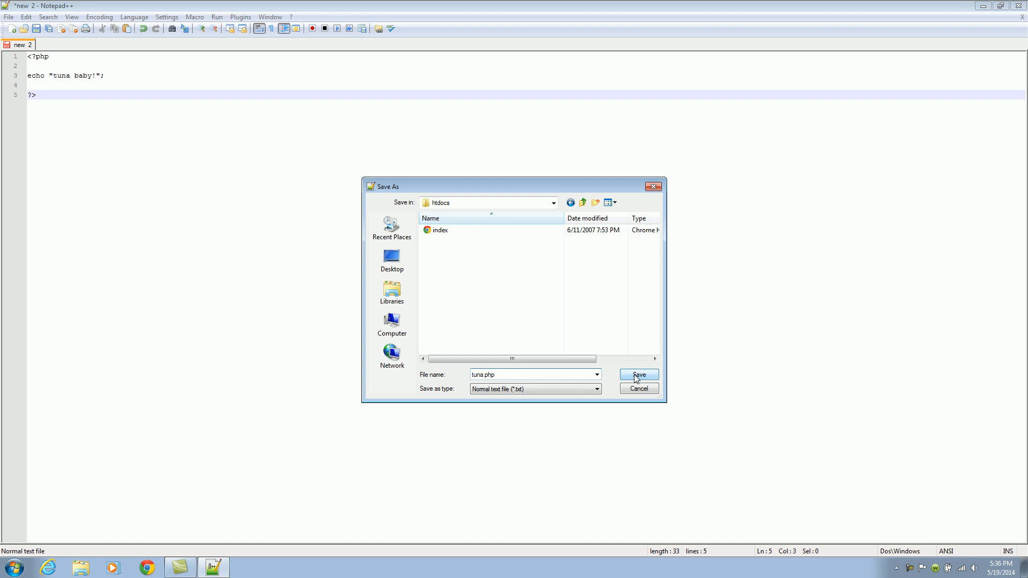
click(637, 375)
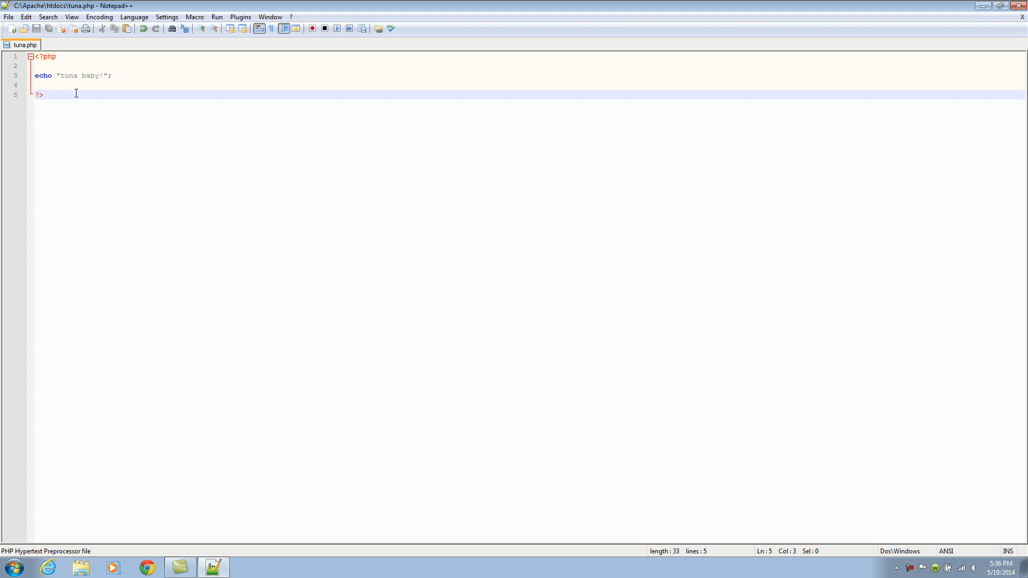
click(989, 5)
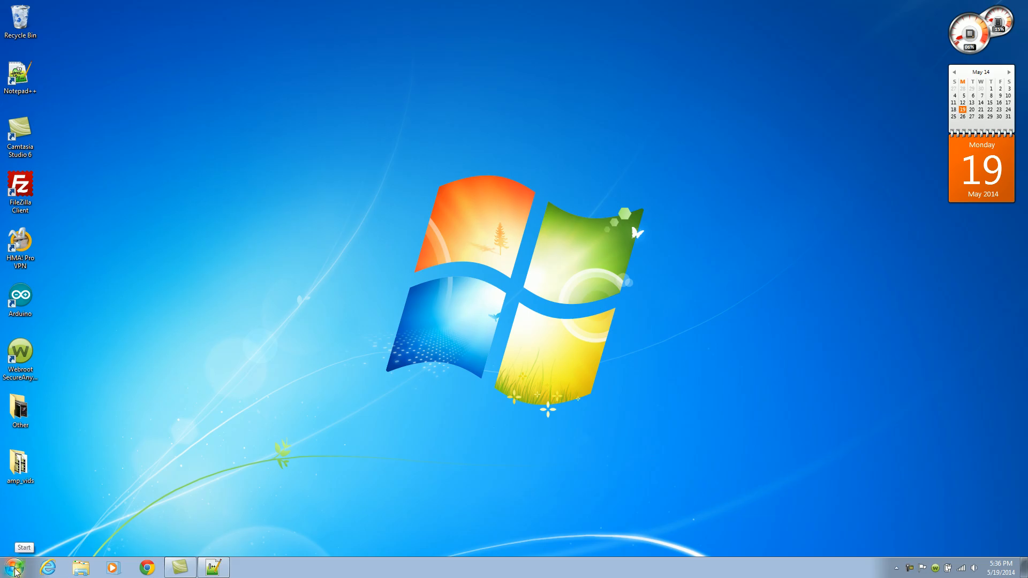
Step: Launch Command Prompt, change to C:\Apache\bin and start the Apache server with httpd
click(11, 547)
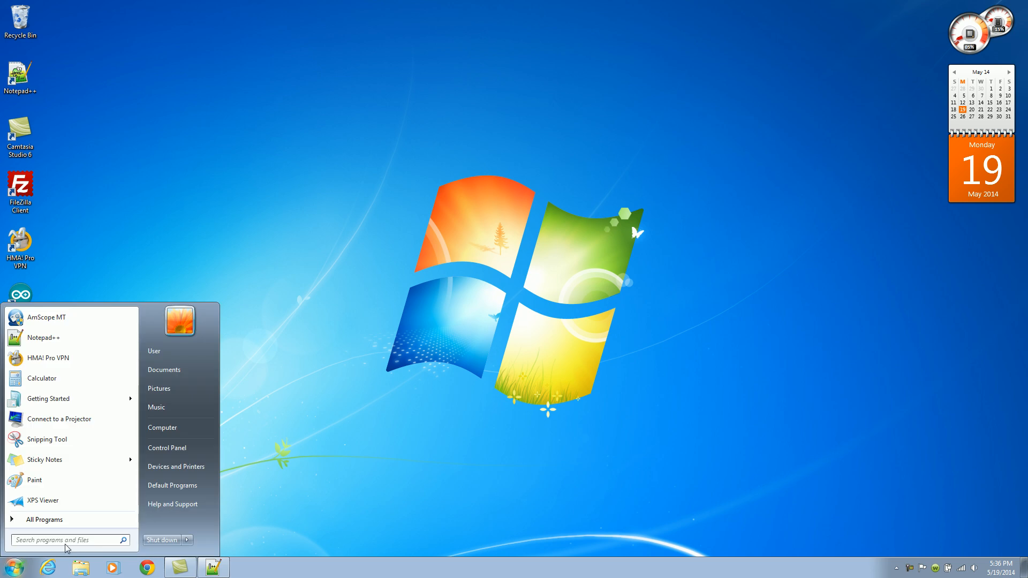
text(cm)
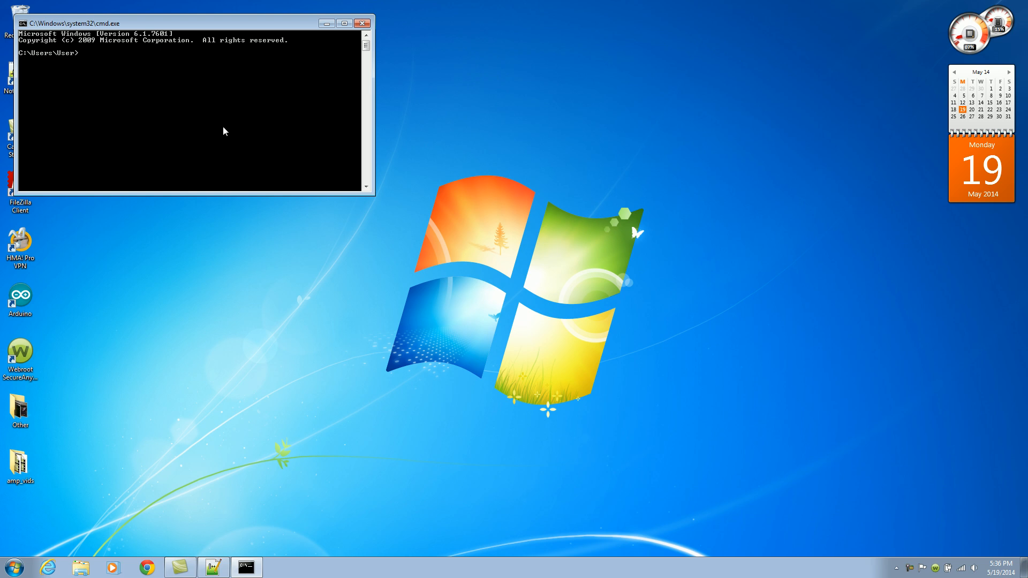
text(cd \Apache\bin)
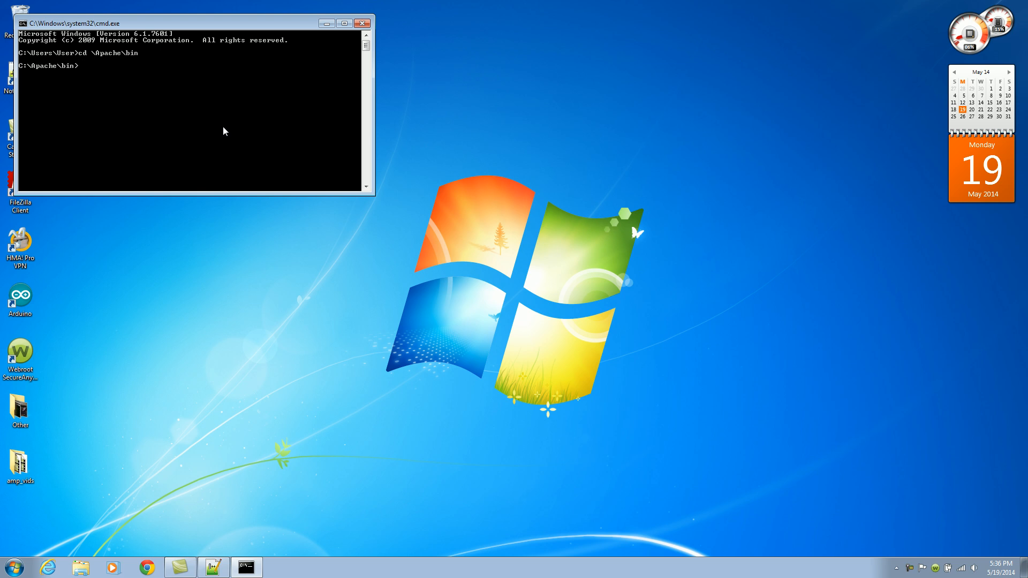
text(httpd)
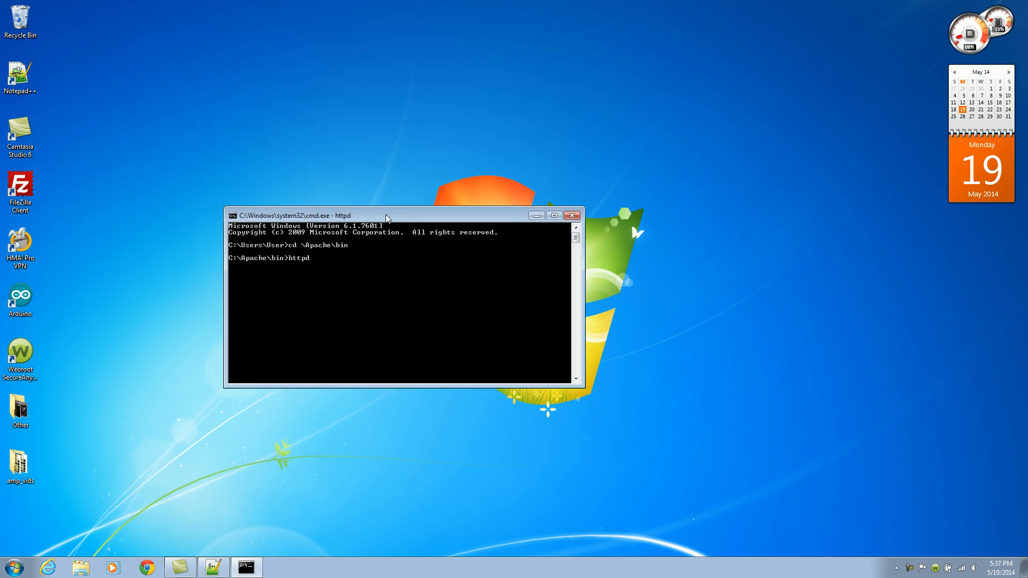
mouse_move(157, 502)
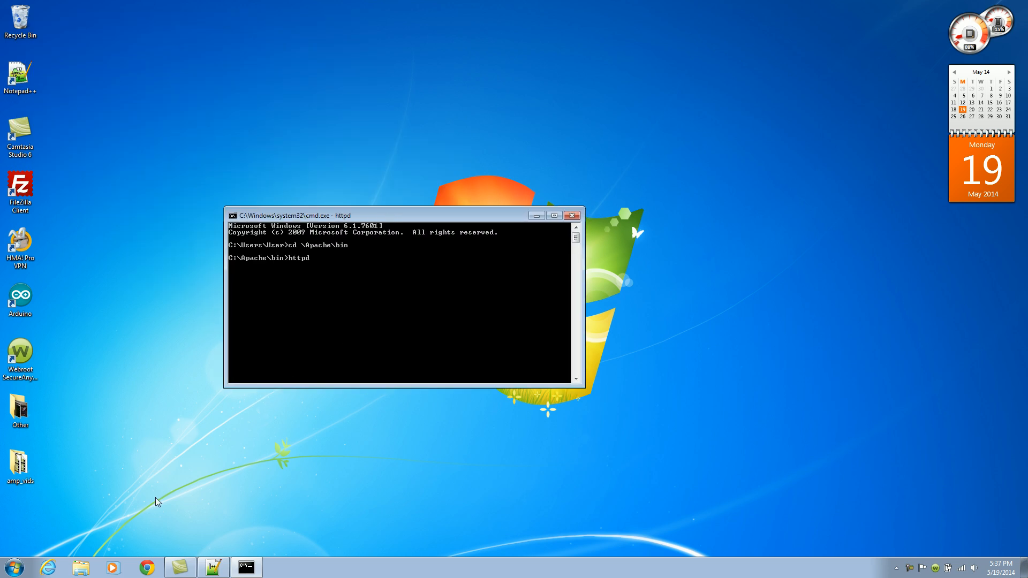
mouse_move(147, 567)
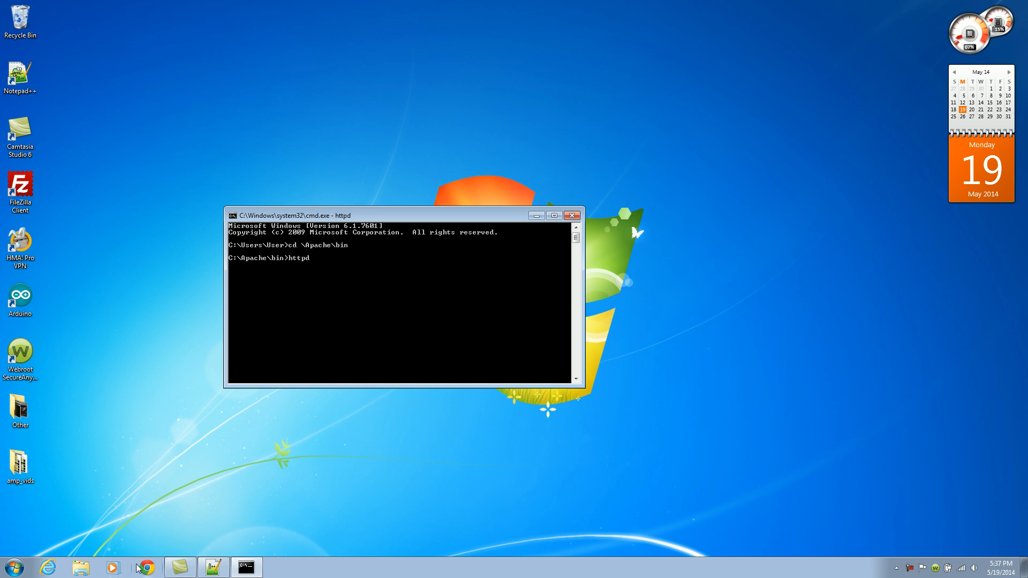
Step: Bring up Chrome to test the local server
click(147, 567)
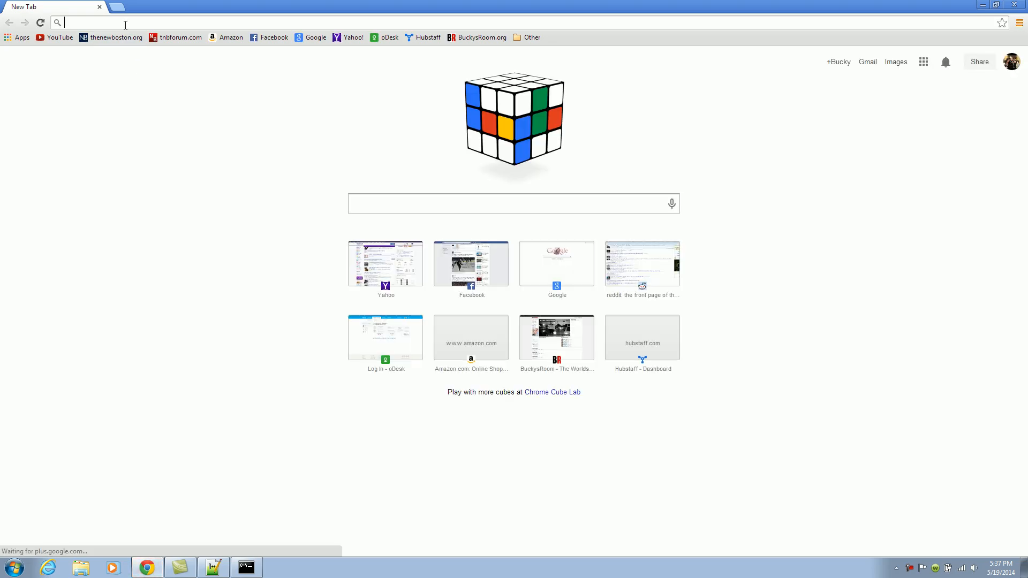